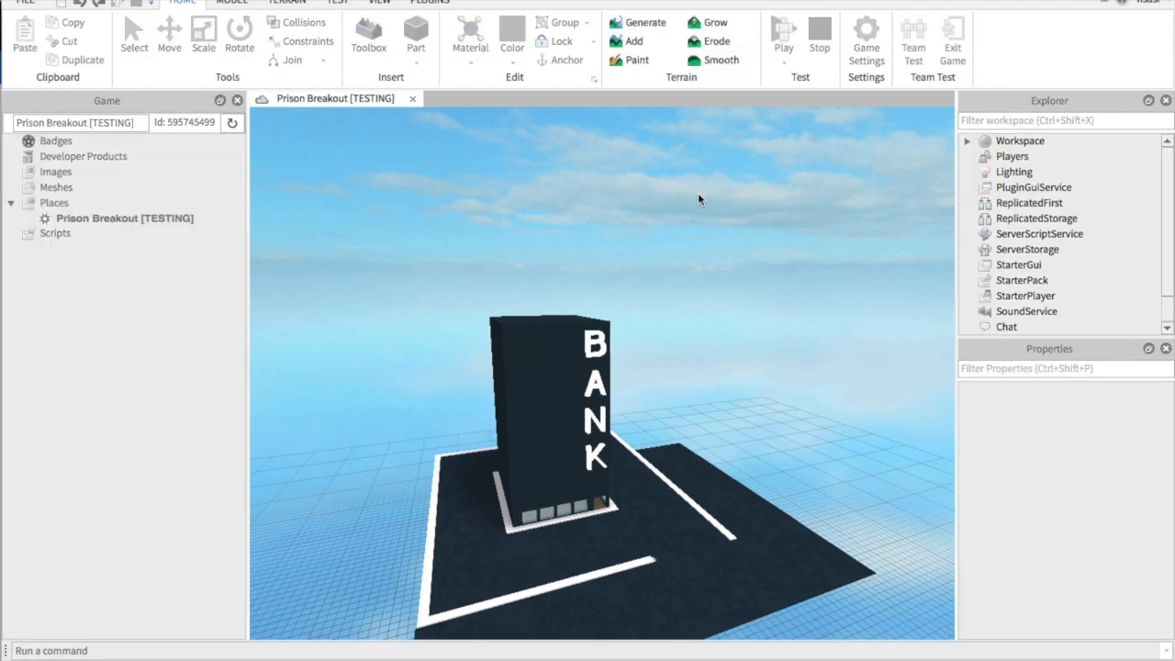
- Reveal the Workspace contents including the Bank MoneyGiver script in the Explorer
{"action": "left_click", "coordinate": [782, 40]}
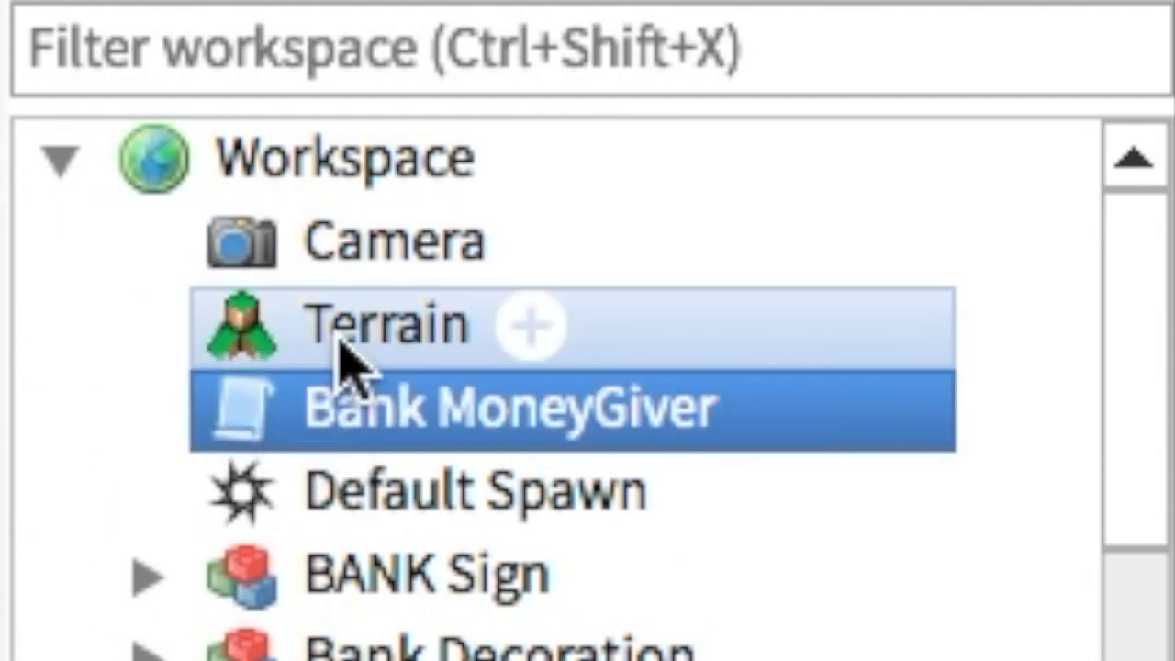
- Bring up the Bank MoneyGiver script's code from the Explorer
{"action": "left_click", "coordinate": [345, 156]}
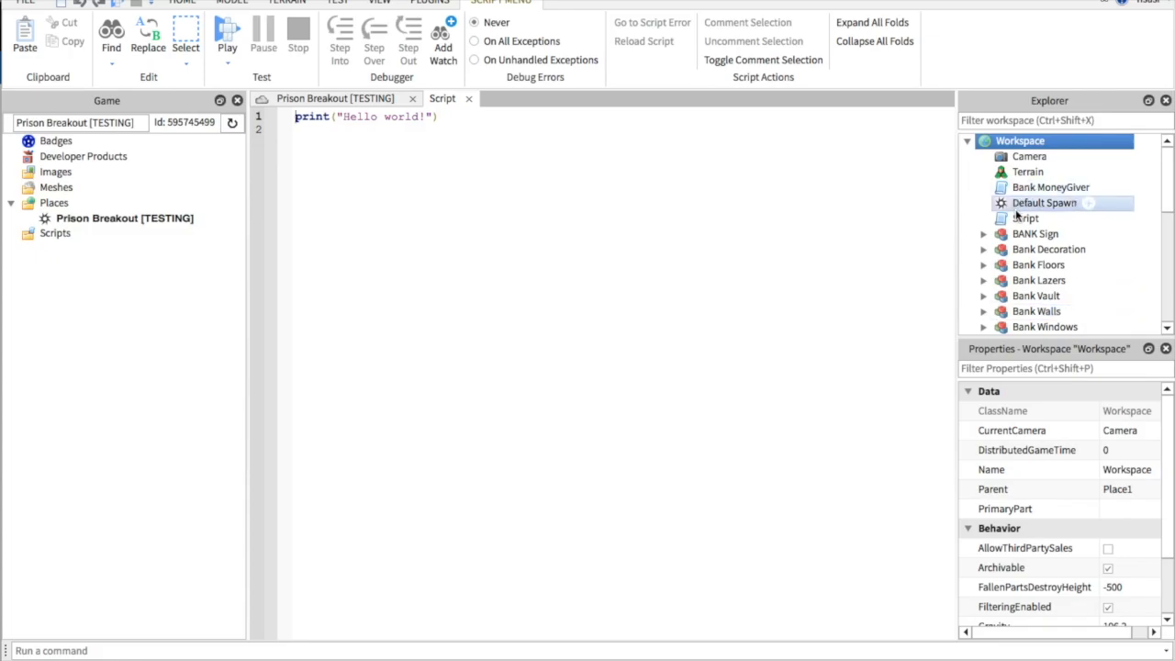
{"action": "left_click", "coordinate": [1025, 216]}
{"action": "type", "text": "Bank MoneyGiver"}
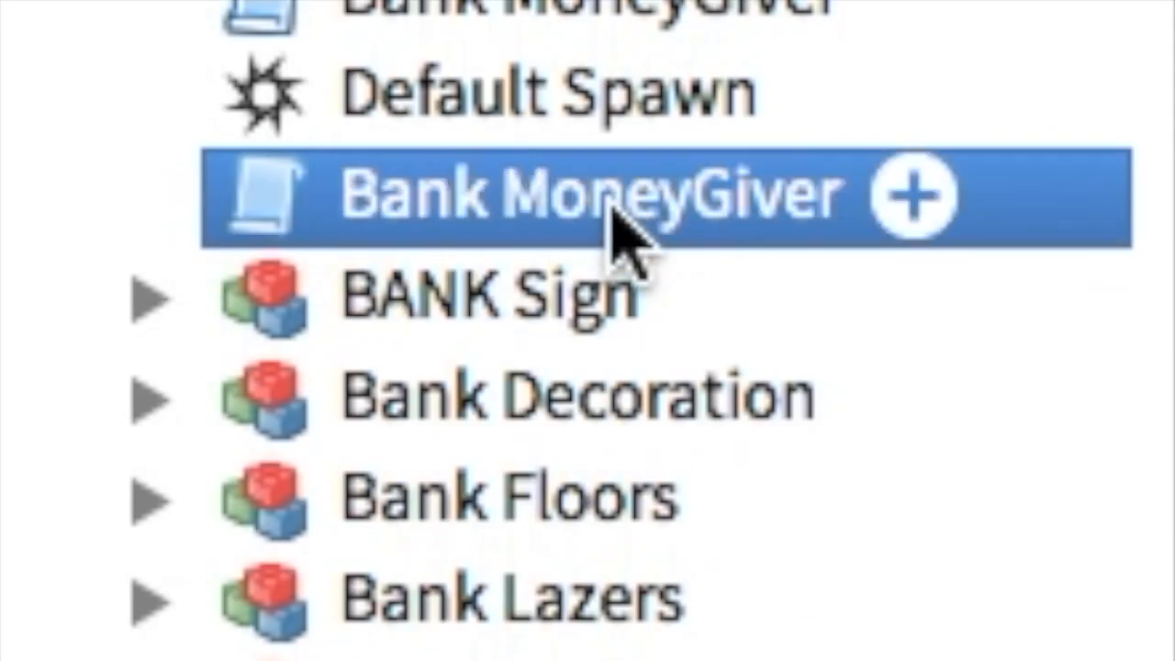
{"action": "right_click", "coordinate": [625, 193]}
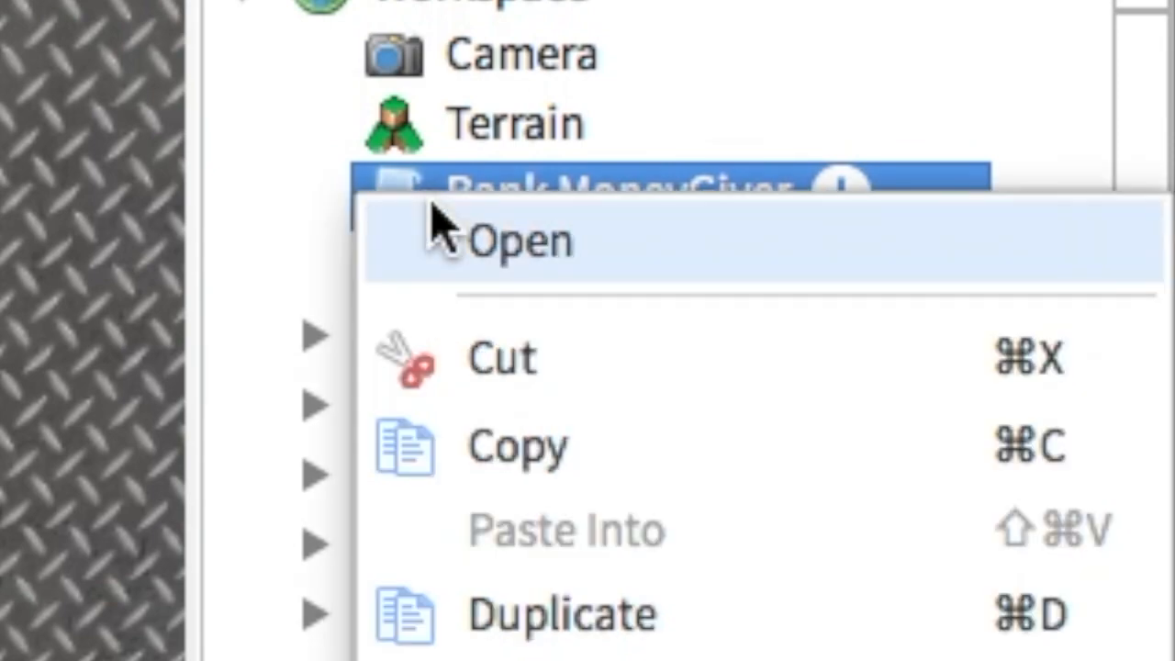
{"action": "left_click", "coordinate": [521, 239]}
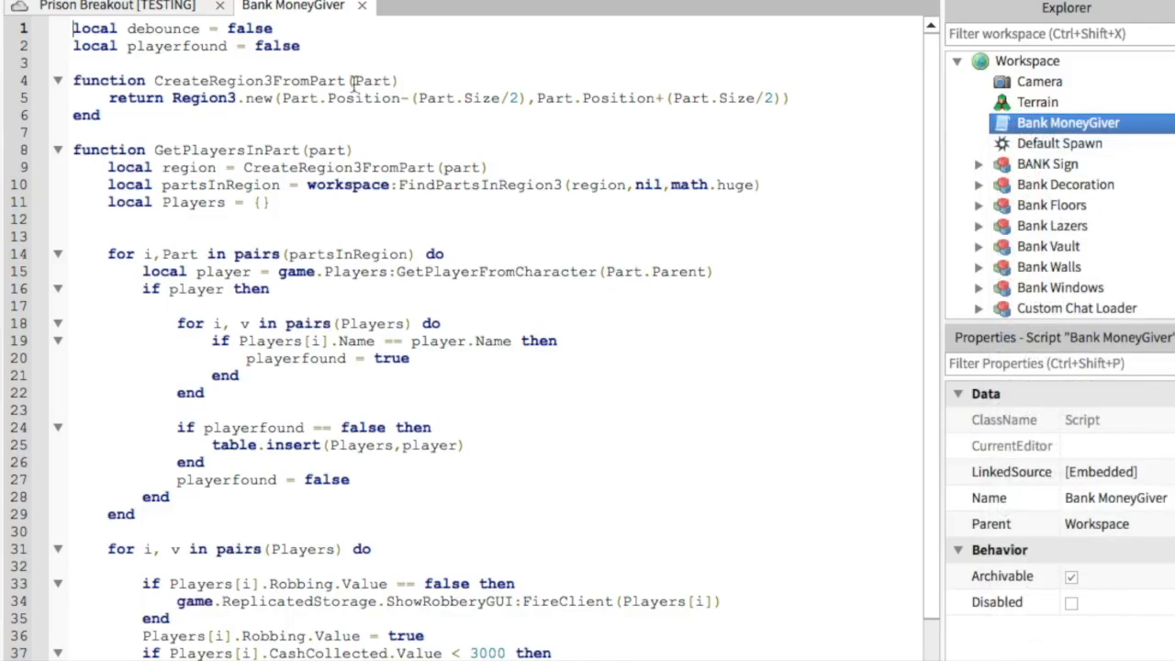
- Select the entire Bank MoneyGiver script and scroll through its cash-awarding code
{"action": "left_click_drag", "start_coordinate": [74, 27], "coordinate": [95, 46]}
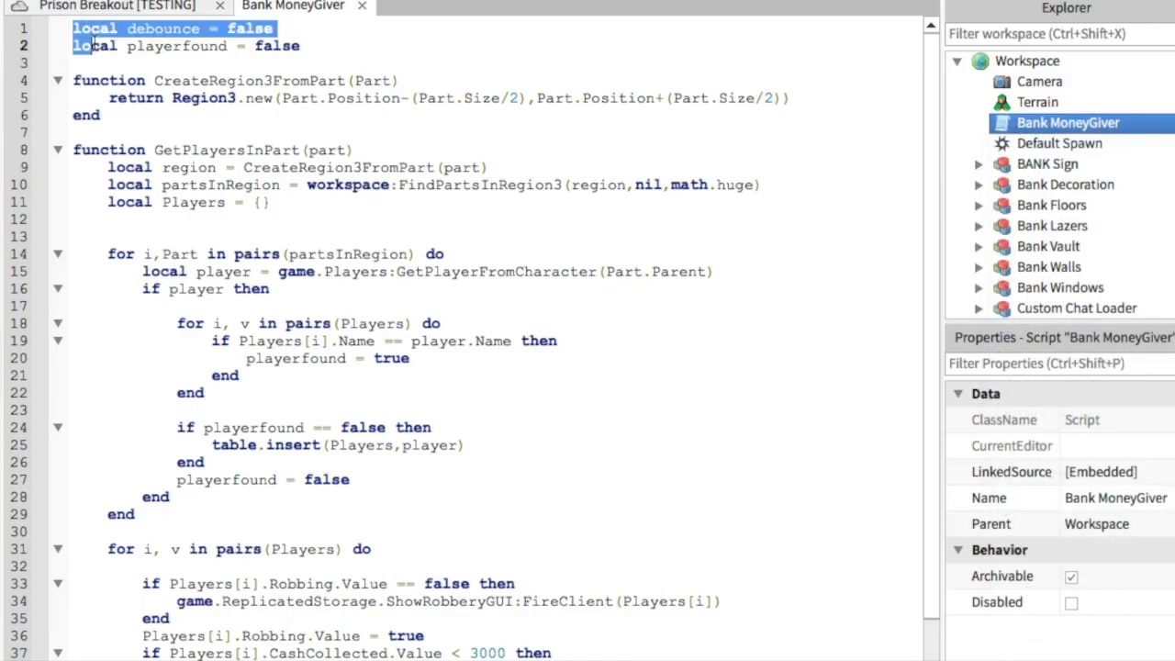
{"action": "key", "text": "ctrl+a"}
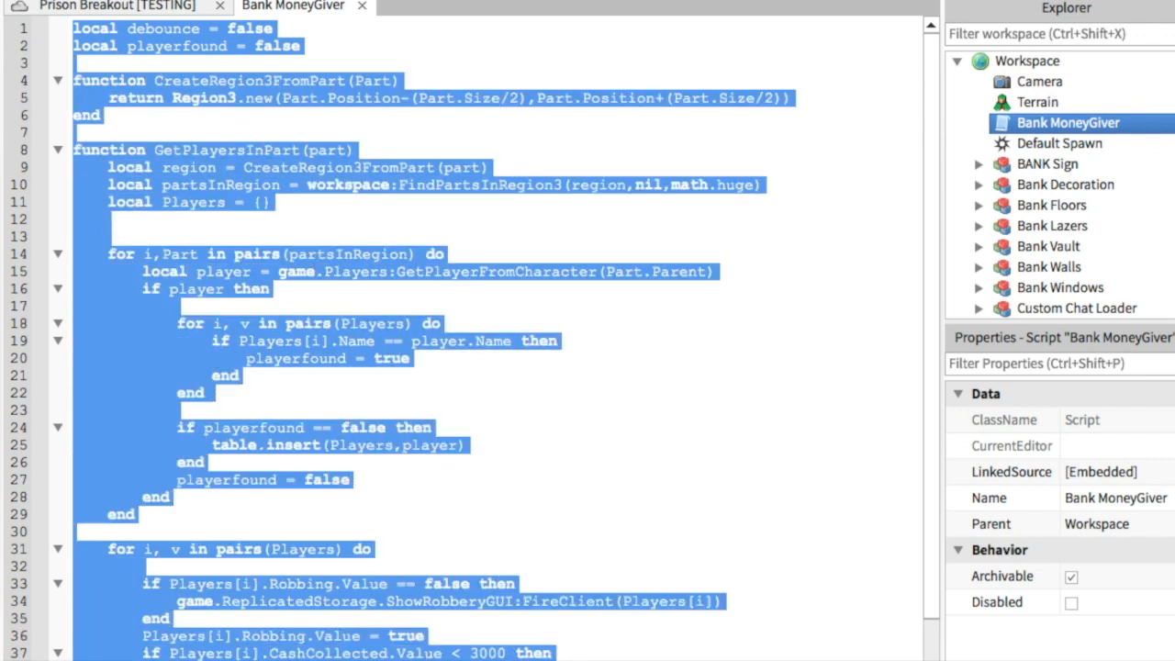
{"action": "scroll", "scroll_direction": "down", "scroll_amount": 3}
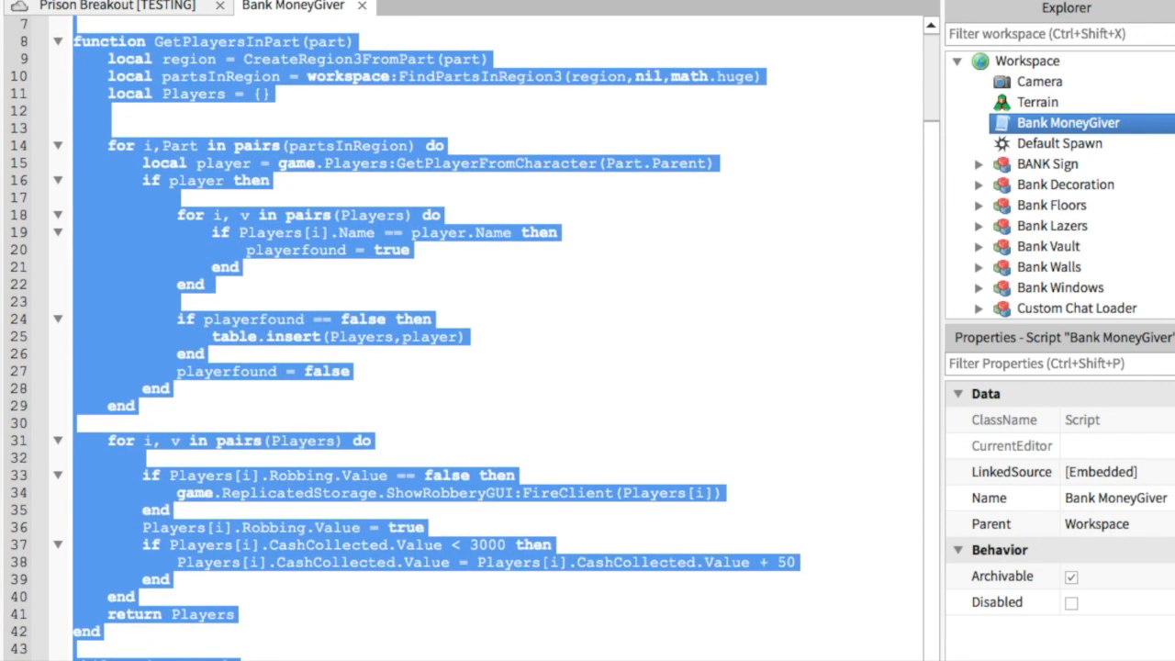
{"action": "left_click", "coordinate": [363, 371]}
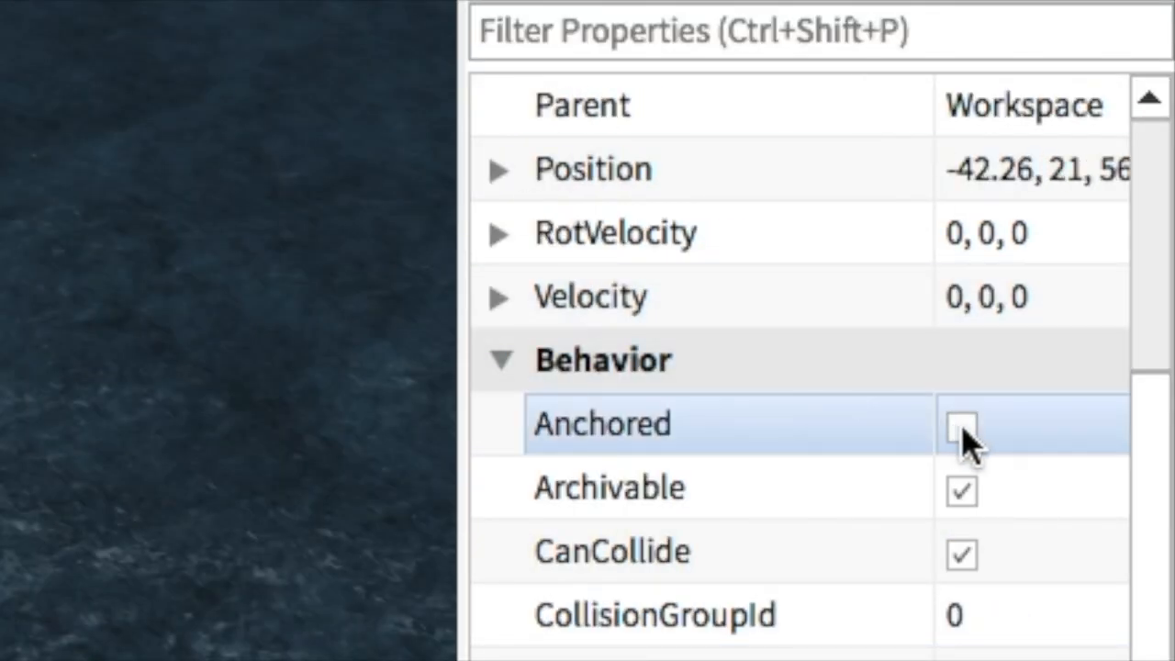
- Anchor the new Detector part so it stays in place
{"action": "left_click", "coordinate": [962, 424]}
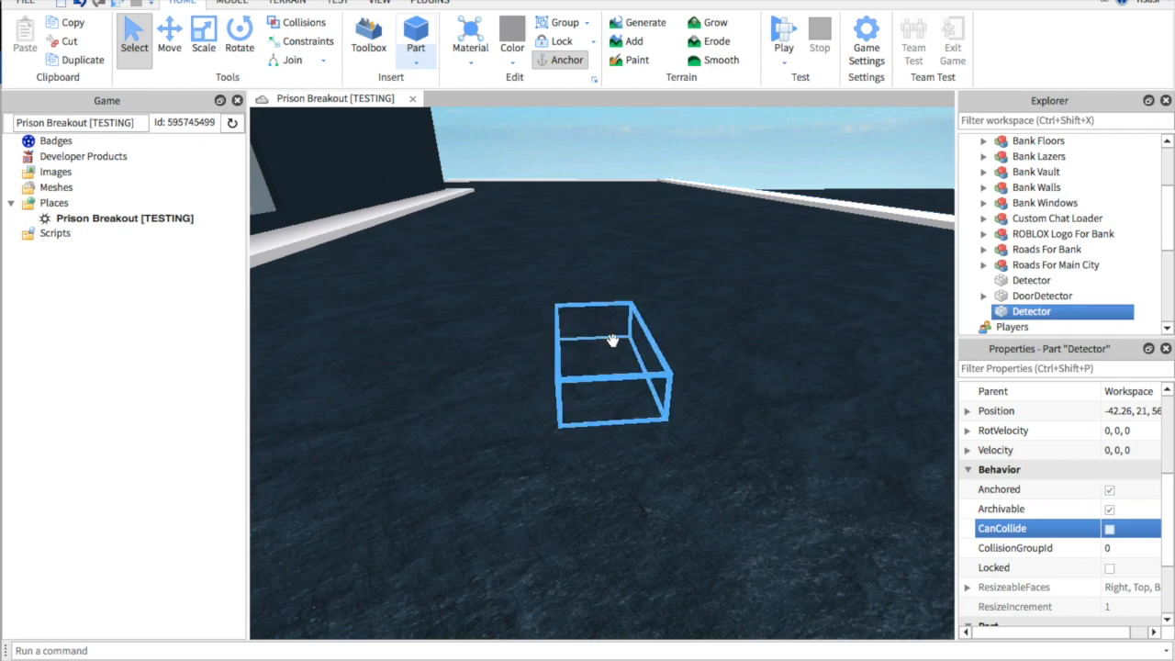
- Move the Detector part over to the bank wall by its doorway
{"action": "left_click", "coordinate": [168, 37]}
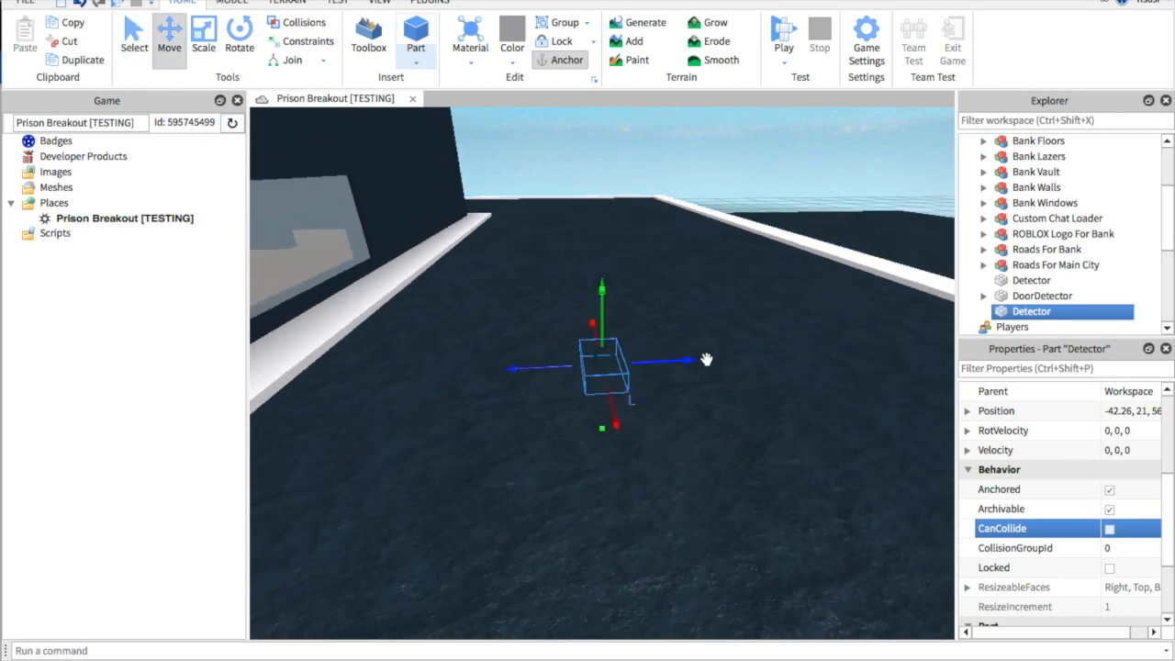
{"action": "left_click_drag", "start_coordinate": [602, 358], "coordinate": [542, 400]}
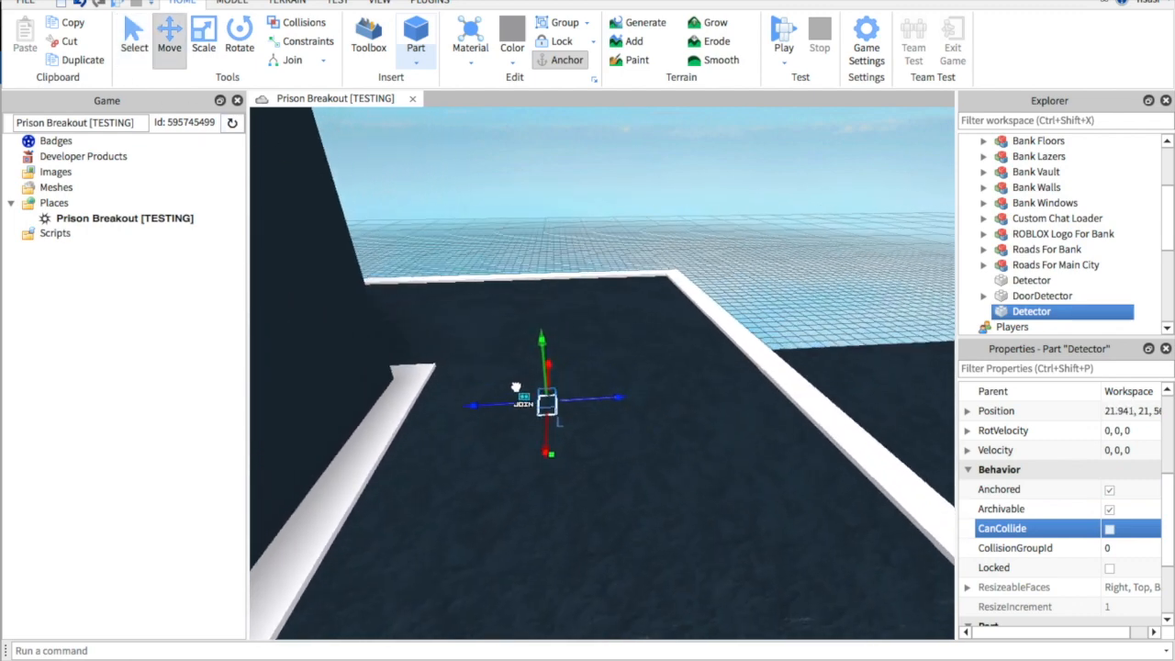
{"action": "left_click_drag", "start_coordinate": [523, 400], "coordinate": [610, 422]}
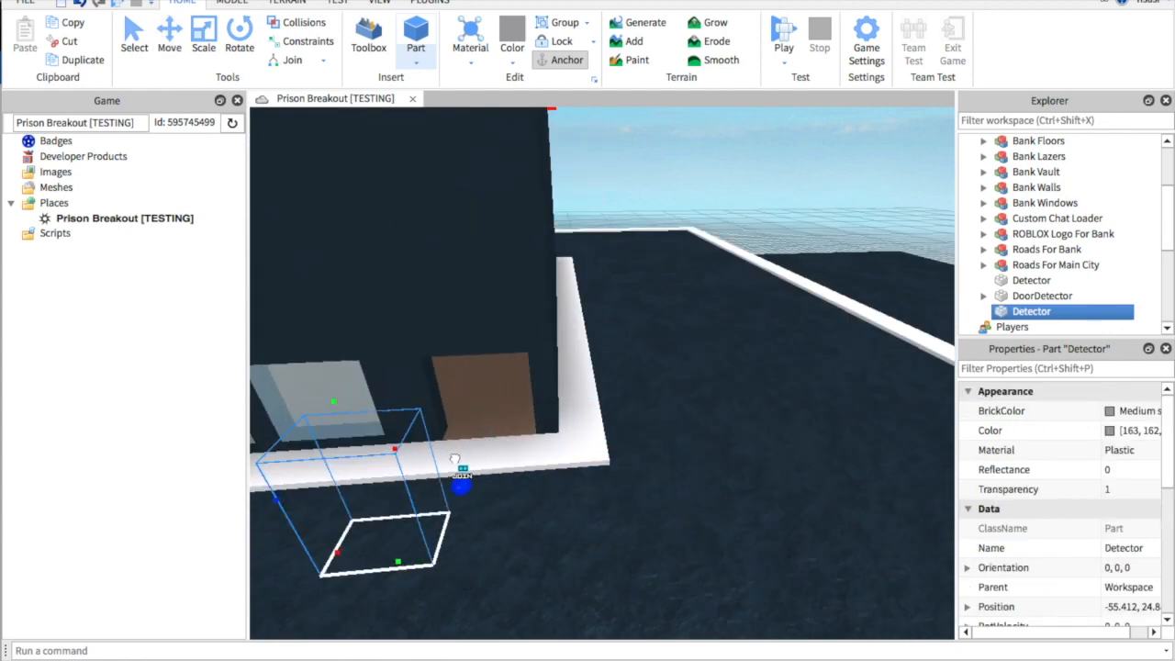
- Resize and reposition the Detector part so it covers the bank door
{"action": "left_click", "coordinate": [201, 35]}
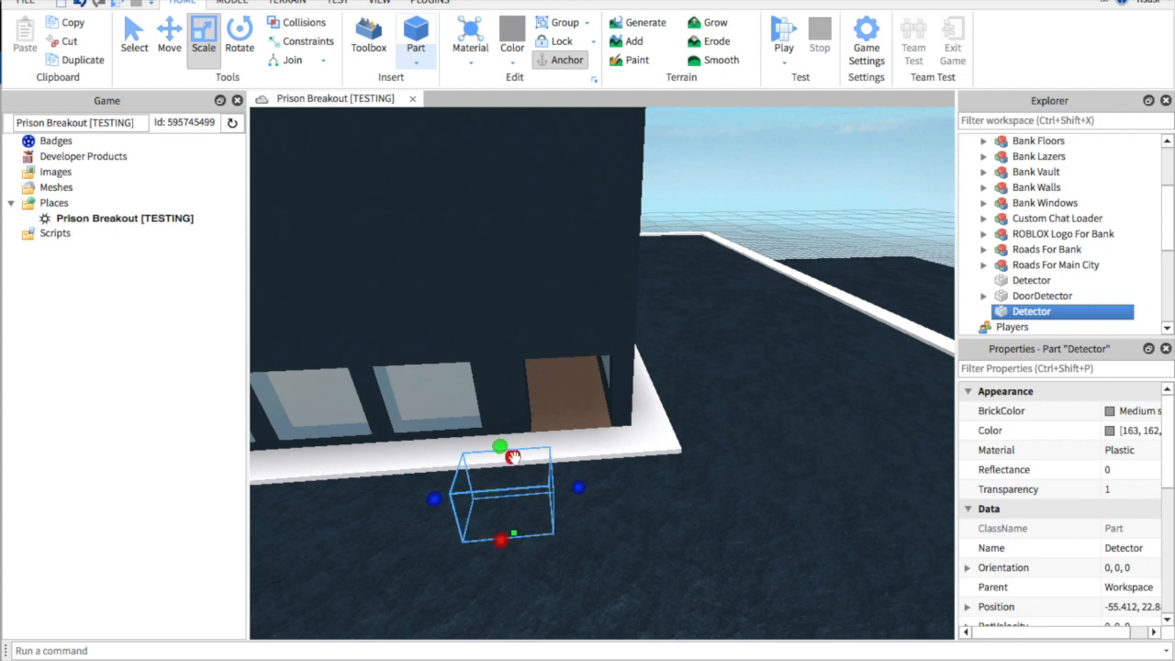
{"action": "left_click", "coordinate": [169, 39]}
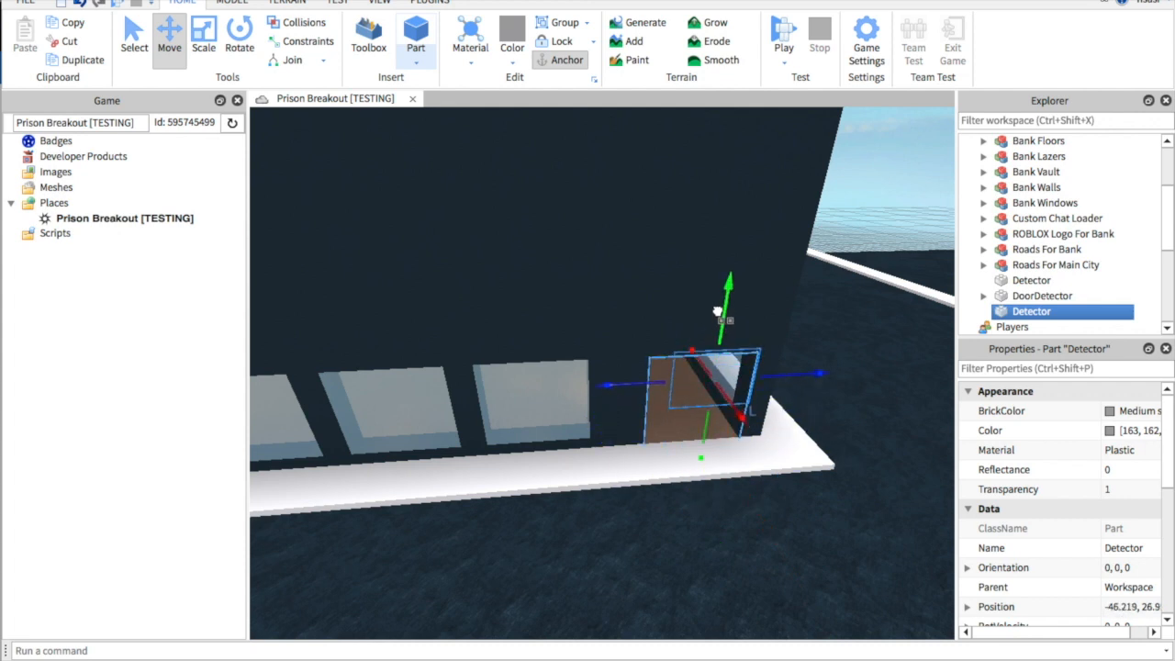
{"action": "left_click", "coordinate": [204, 40]}
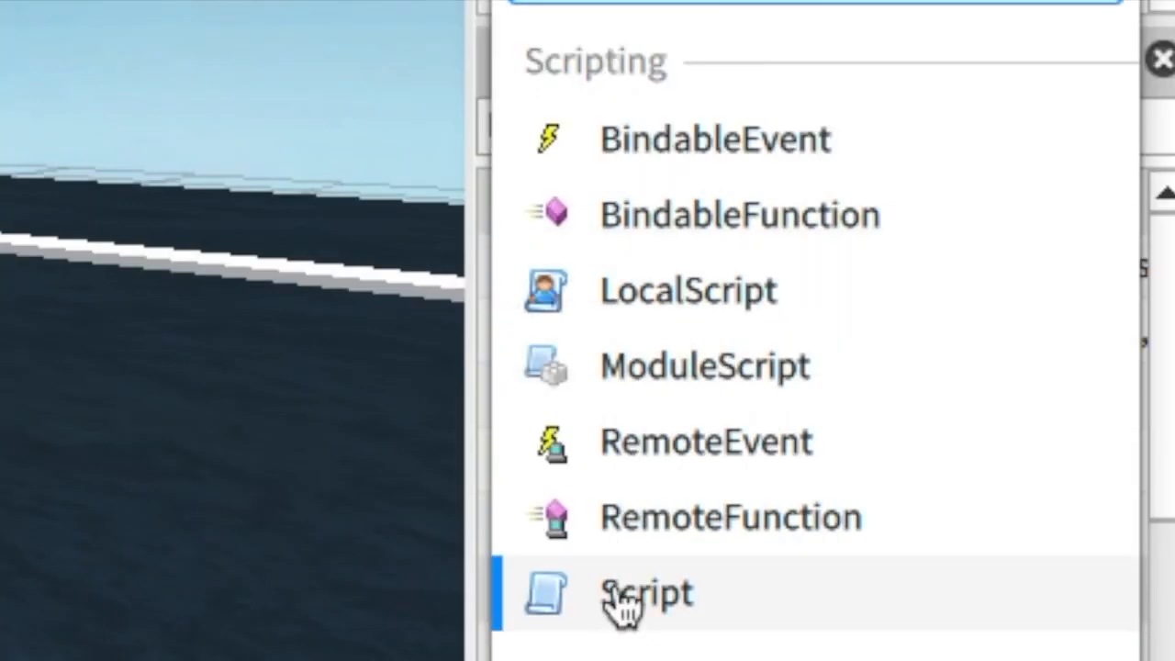
- Add a Script inside DoorDetector and replace its contents with the Touched cash-deposit handler
{"action": "left_click", "coordinate": [646, 591]}
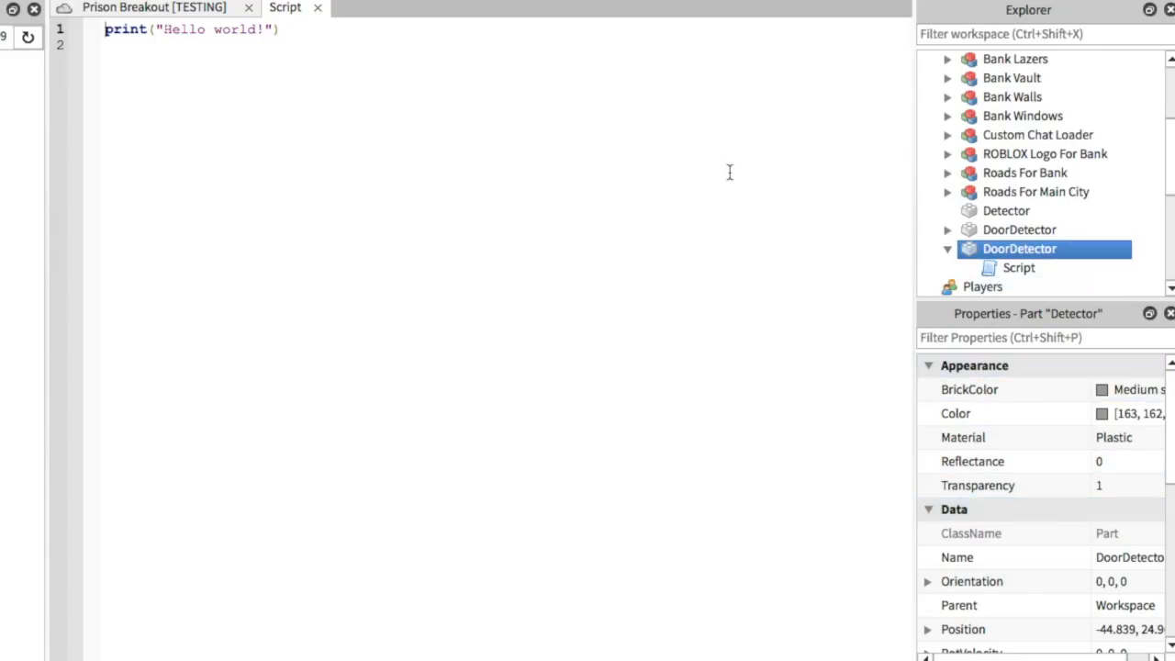
{"action": "left_click", "coordinate": [1017, 268]}
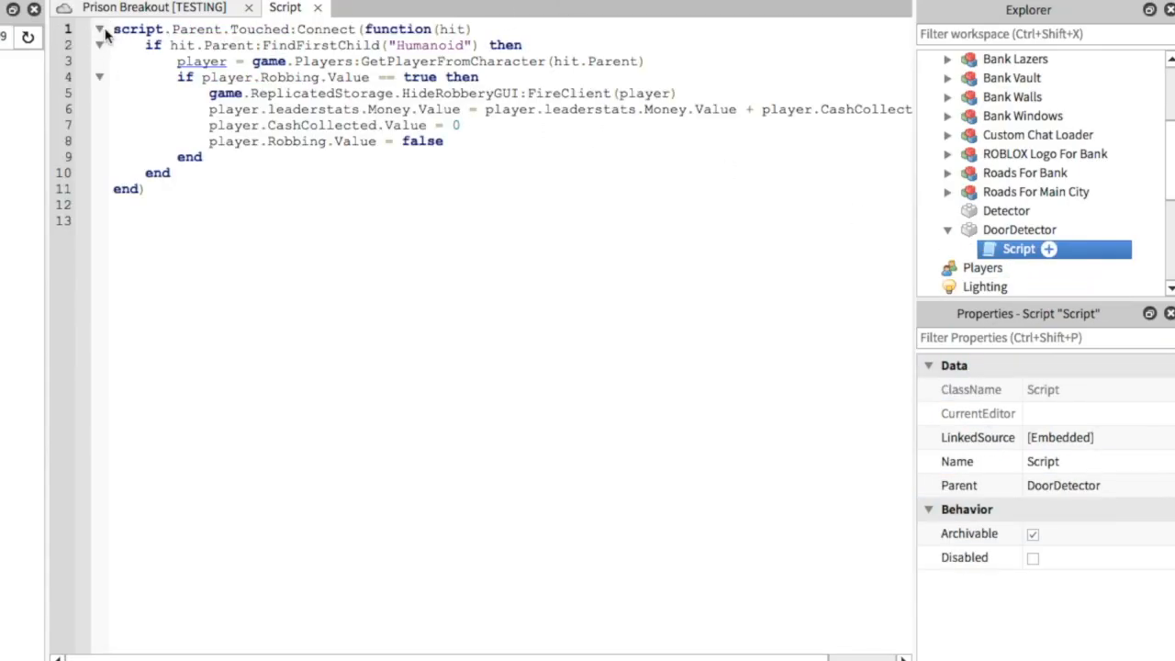
{"action": "key", "text": "ctrl+a"}
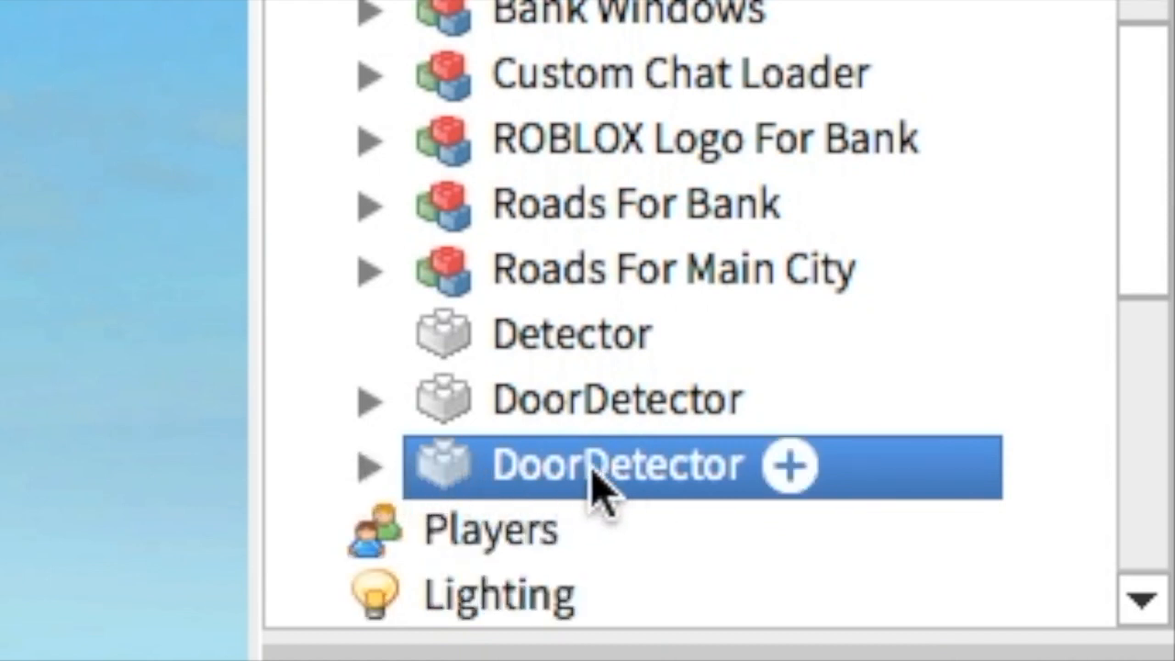
- Rename the second DoorDetector part to Detector and select its script
{"action": "double_click", "coordinate": [615, 462]}
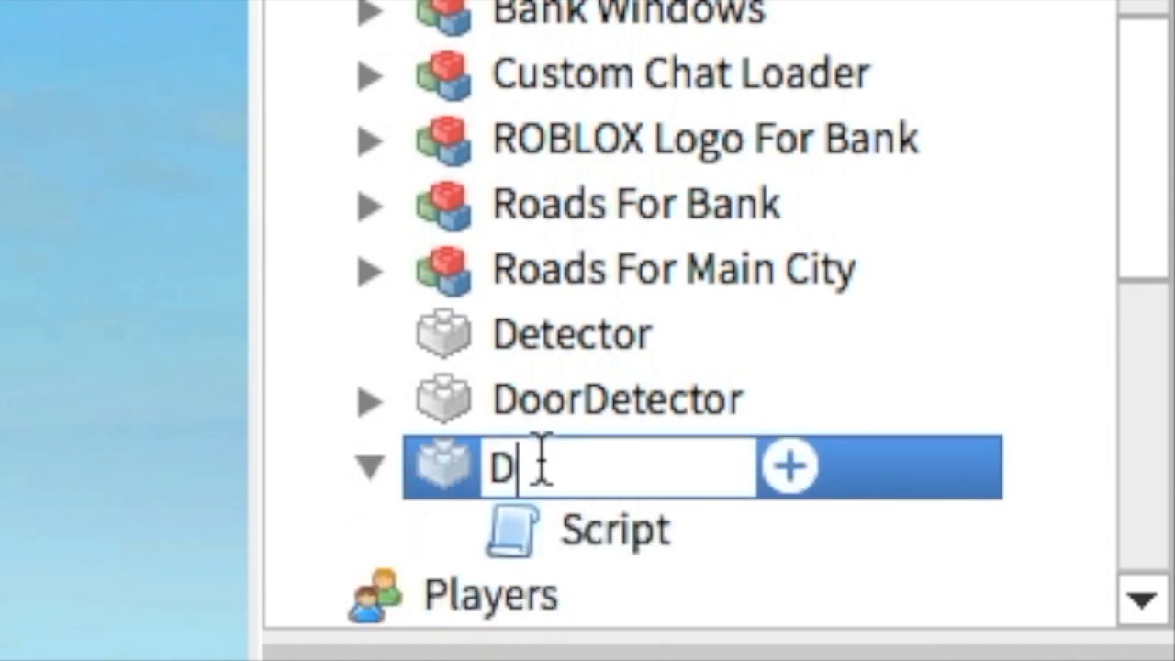
{"action": "type", "text": "etector"}
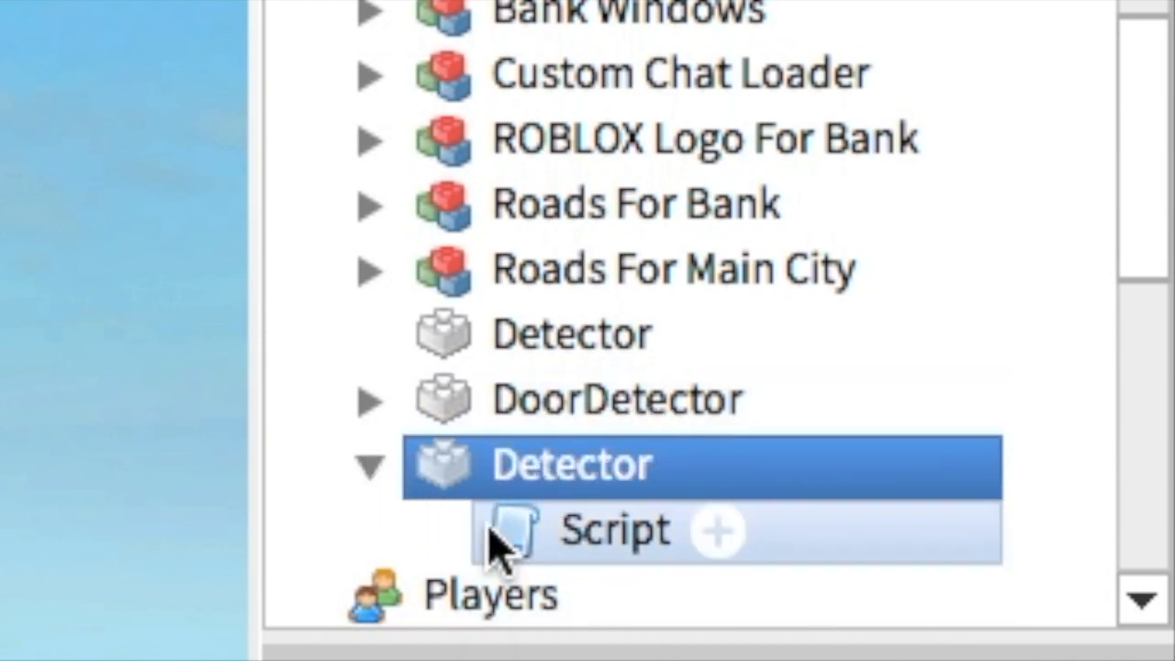
{"action": "left_click", "coordinate": [369, 466]}
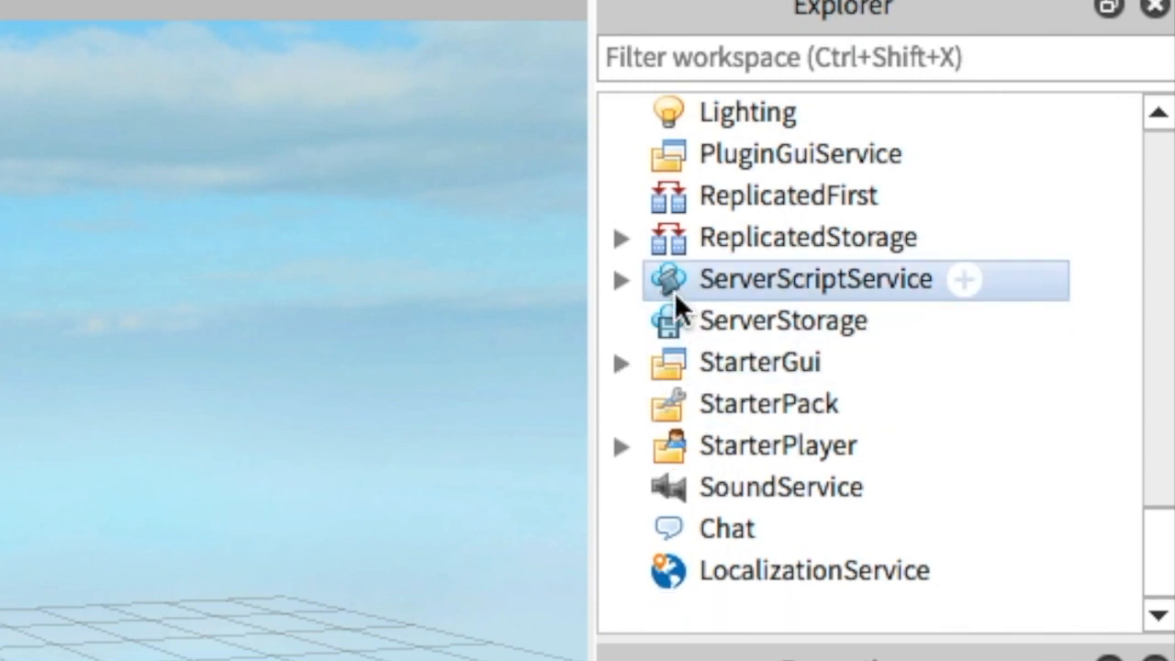
- Insert a ScreenGui named RobberyGUI into StarterGui with a LocalScript and Frame inside
{"action": "left_click", "coordinate": [759, 362]}
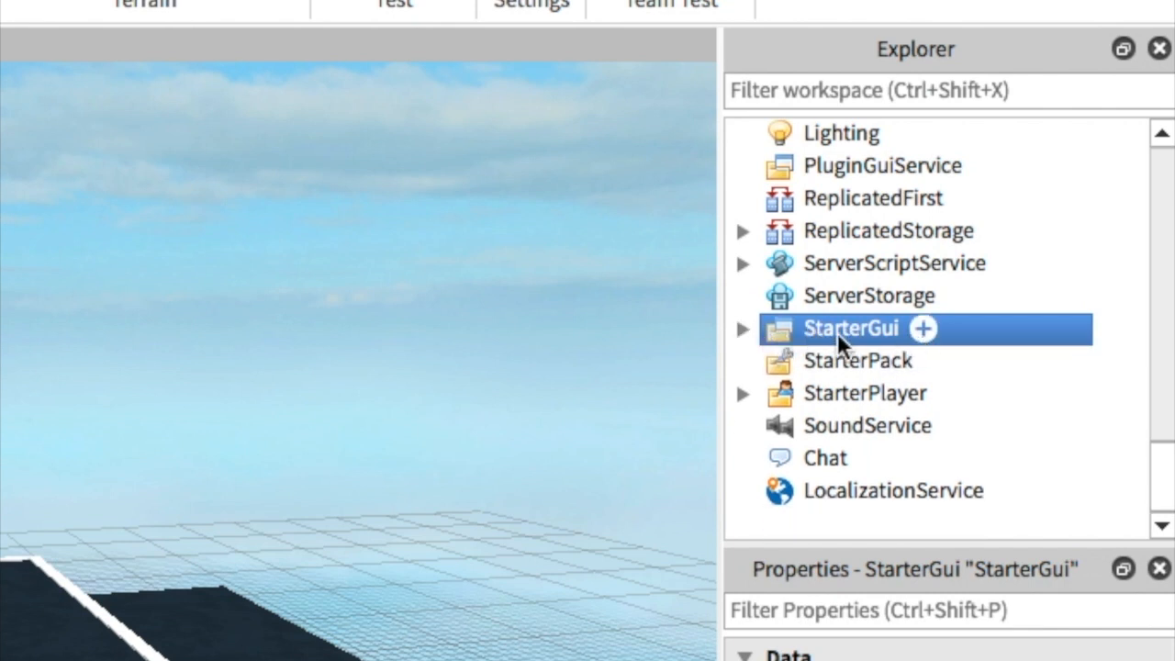
{"action": "right_click", "coordinate": [850, 329]}
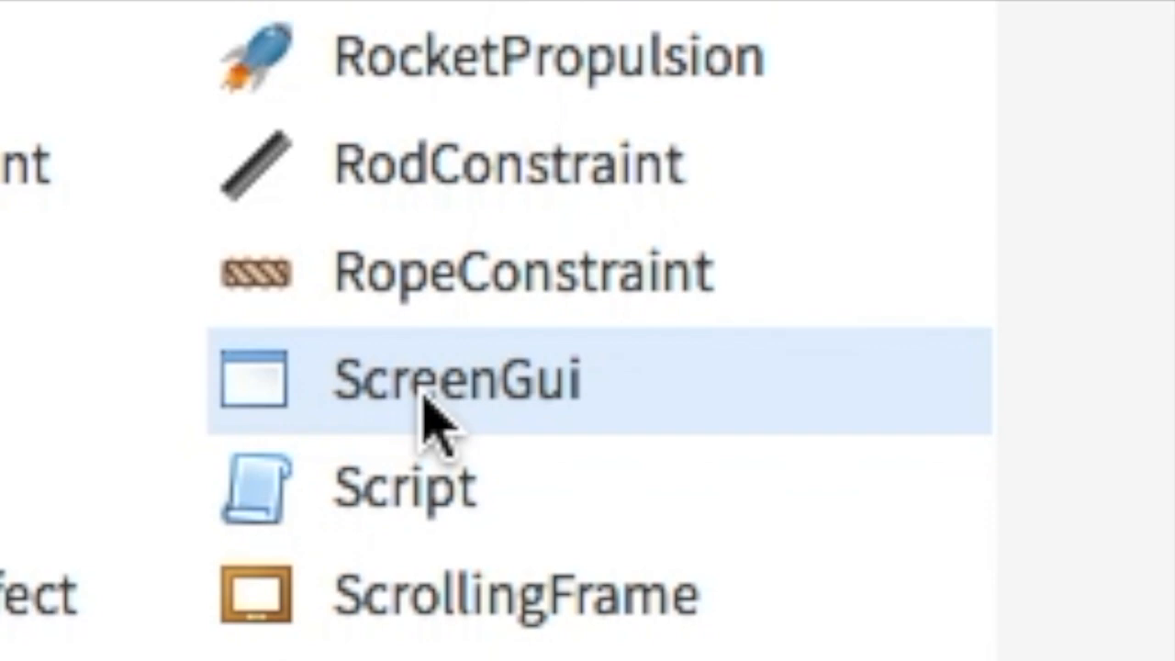
{"action": "left_click", "coordinate": [459, 377]}
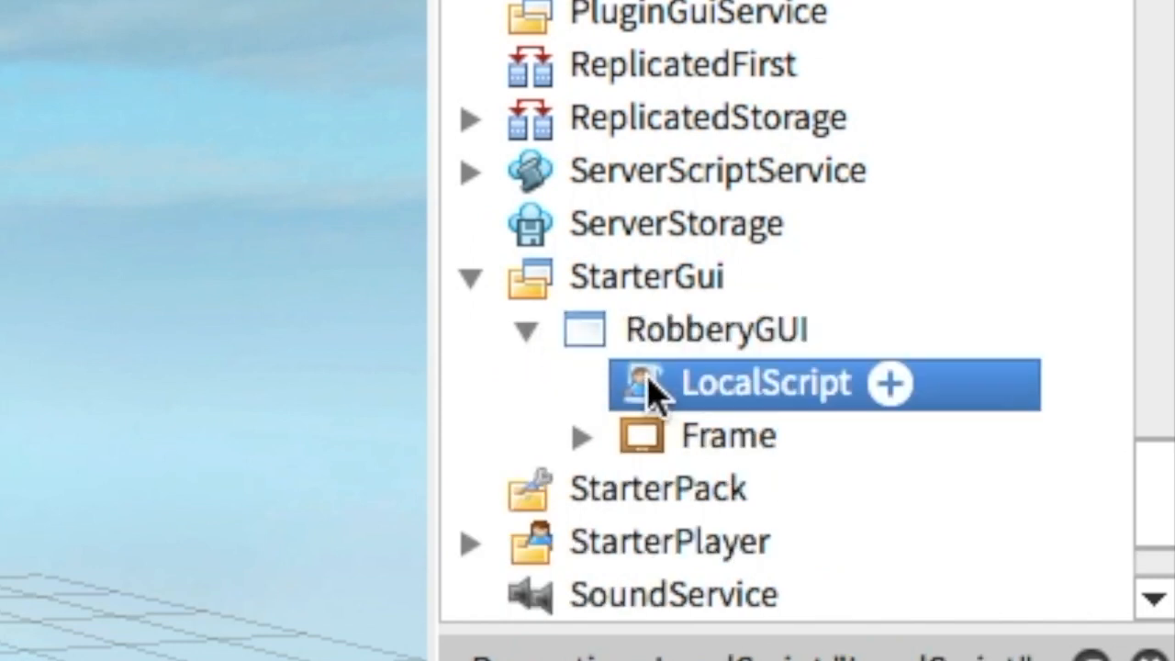
{"action": "right_click", "coordinate": [762, 384]}
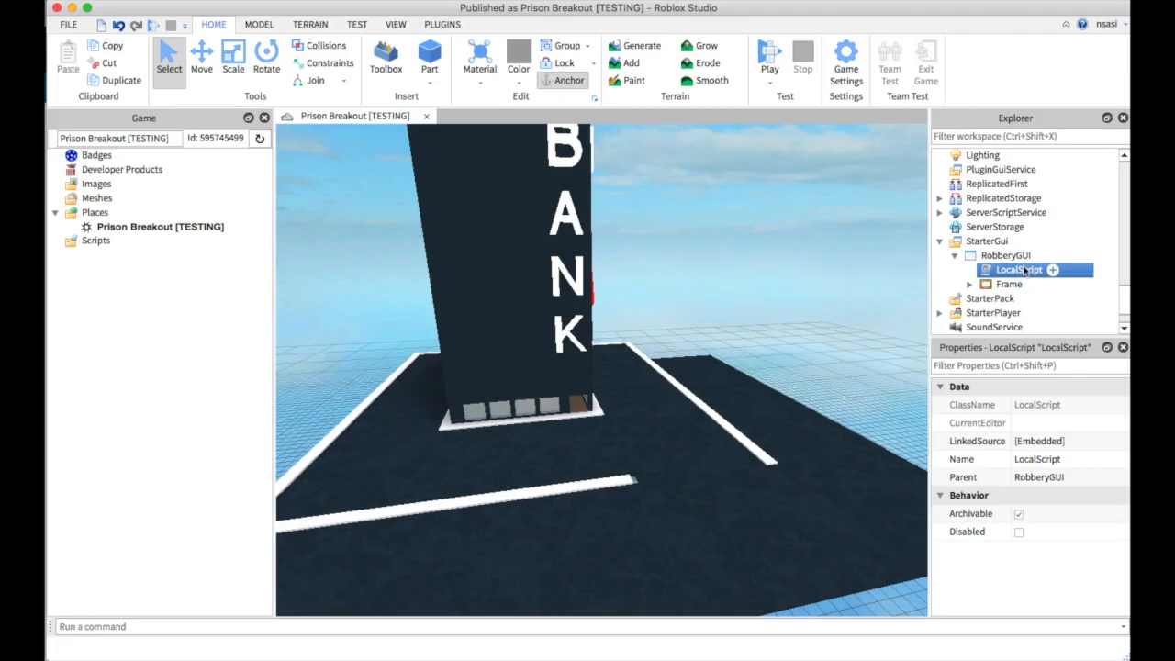
- Give the LocalScript OnClientEvent handlers toggling Frame.Visible on ShowRobberyGUI and HideRobberyGUI
{"action": "right_click", "coordinate": [1019, 268]}
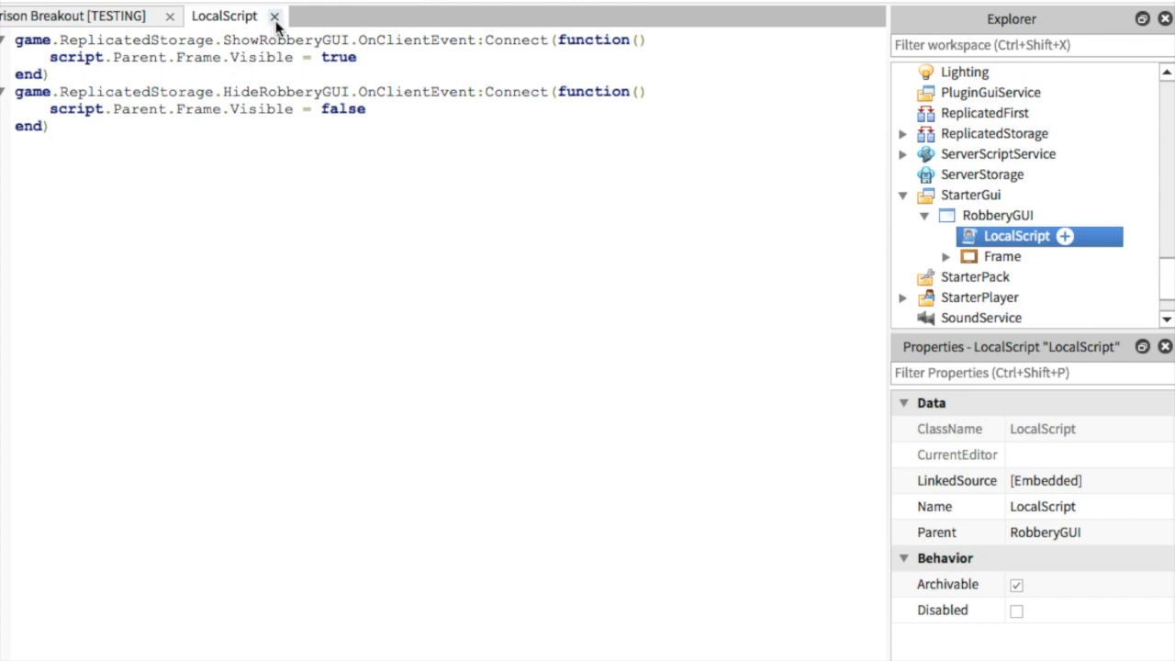
- Insert a Frame into RobberyGUI via Insert Object, searching 'fram'
{"action": "left_click", "coordinate": [276, 15]}
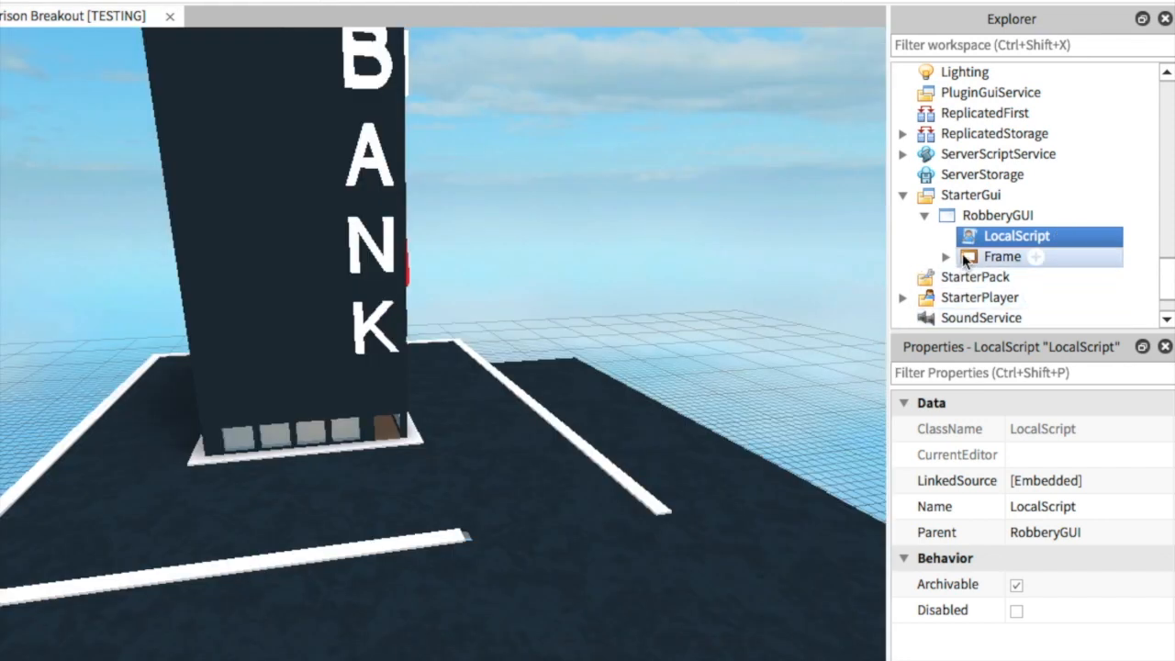
{"action": "right_click", "coordinate": [984, 215]}
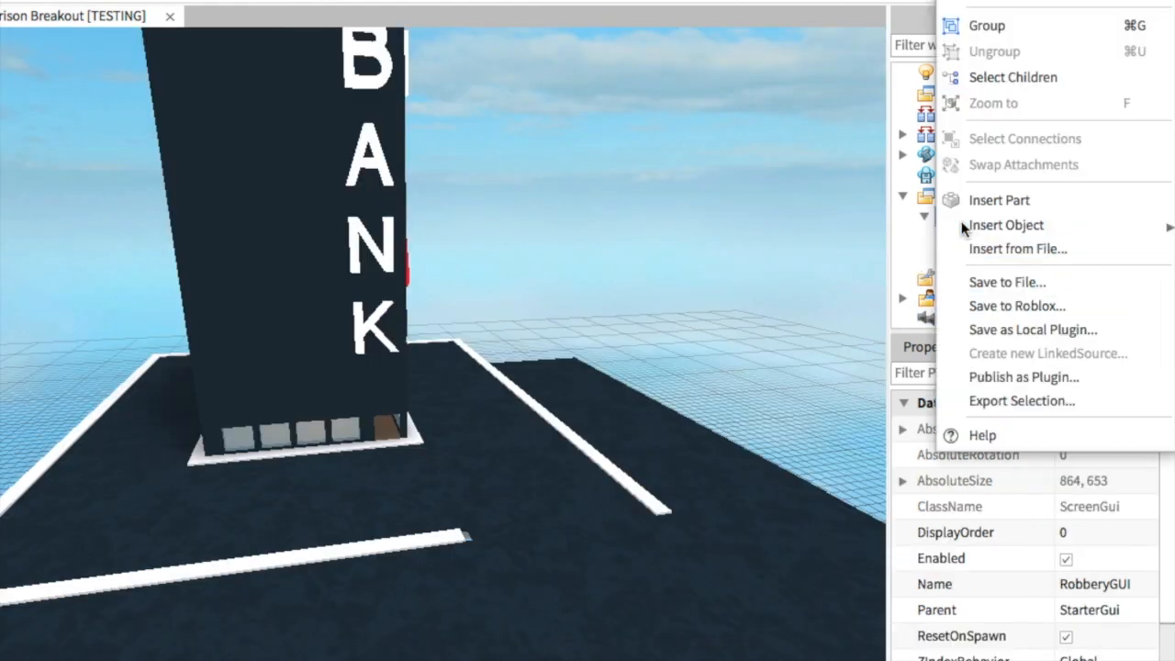
{"action": "left_click", "coordinate": [1006, 224]}
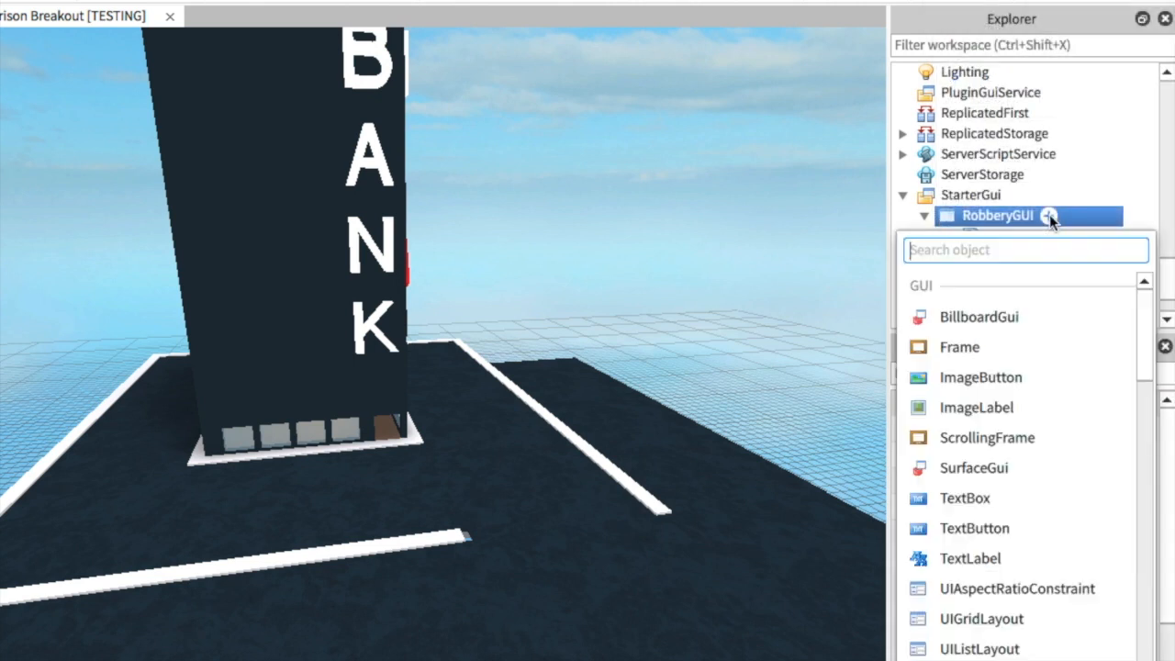
{"action": "type", "text": "fram"}
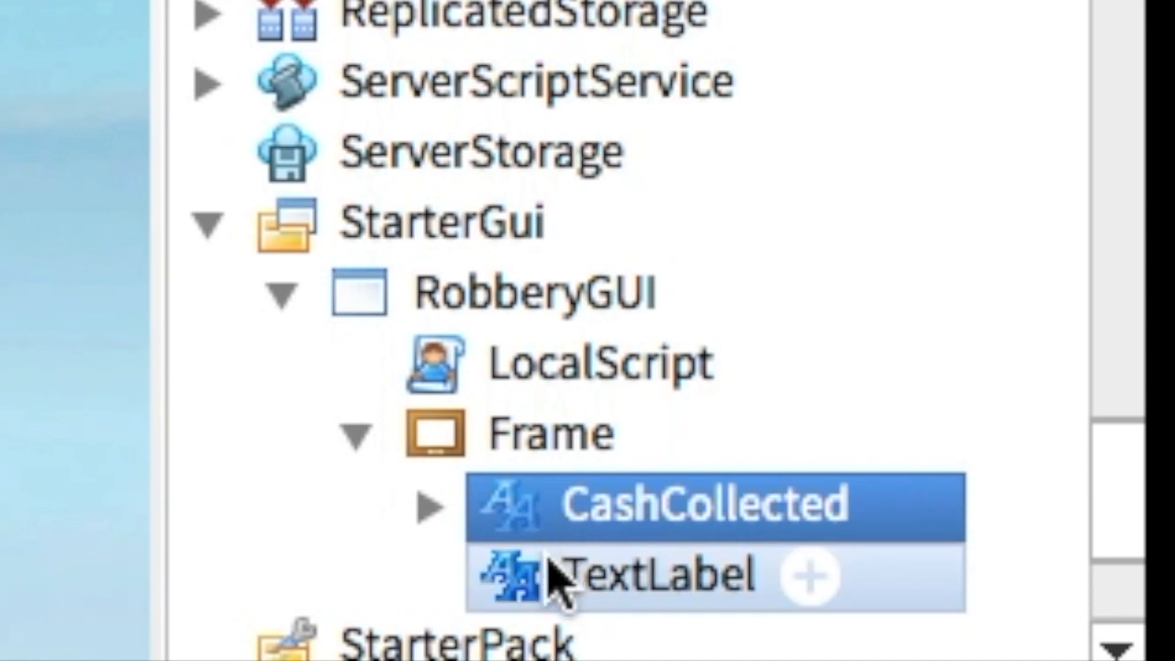
{"action": "left_click", "coordinate": [657, 577]}
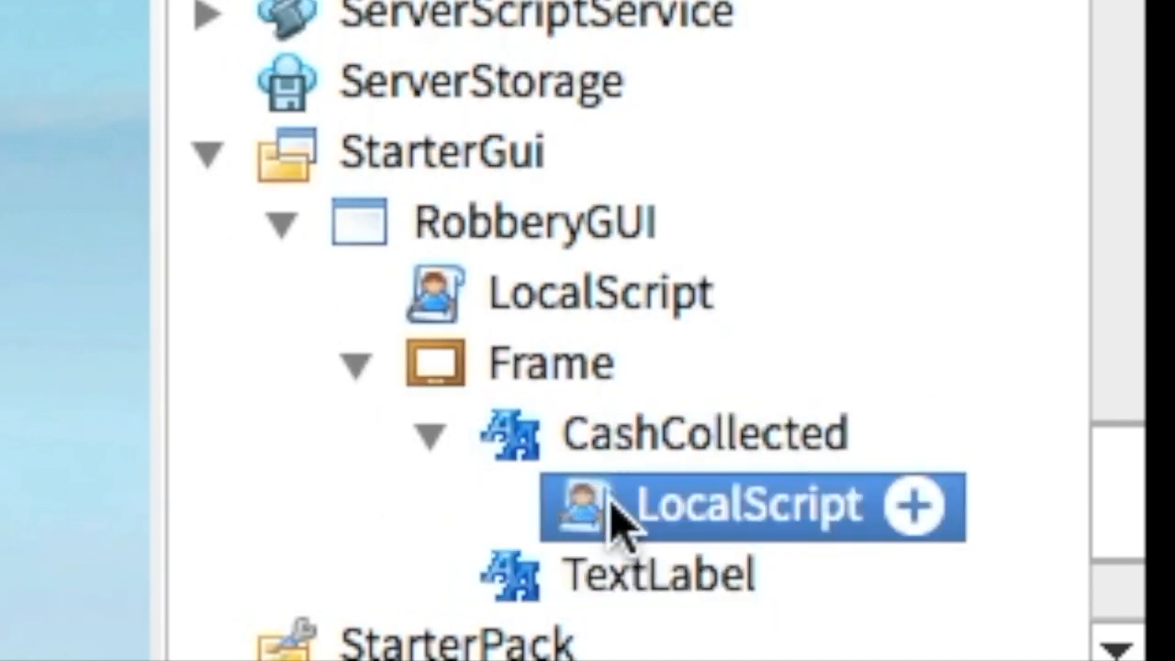
{"action": "mouse_move", "coordinate": [634, 529]}
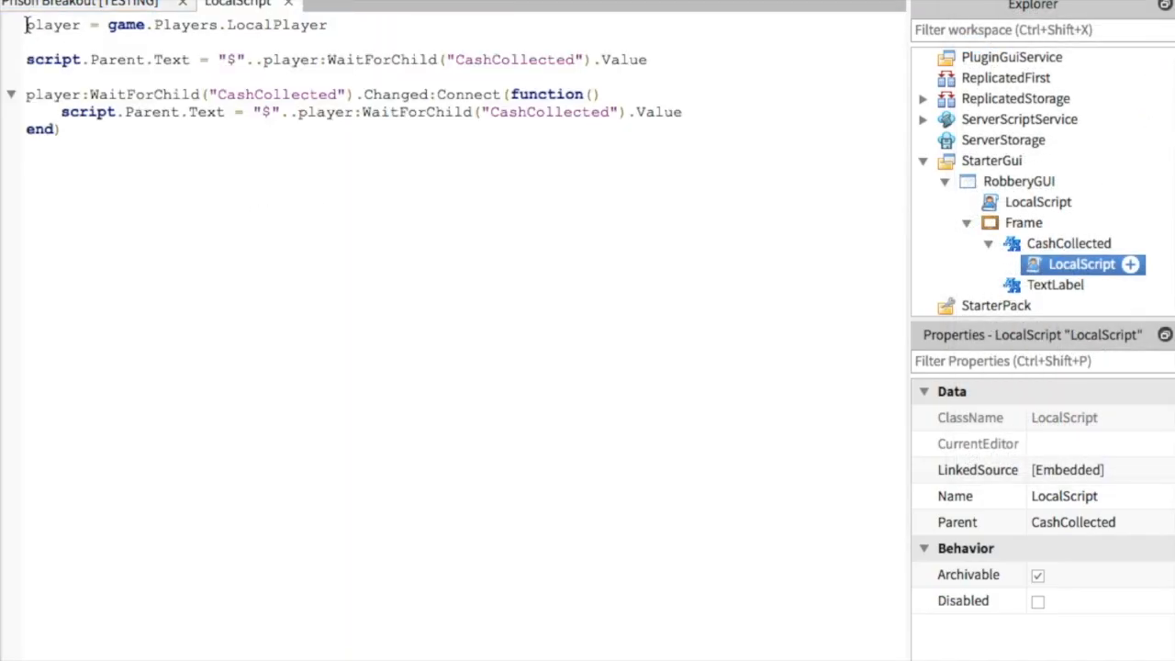
{"action": "key", "text": "ctrl+a"}
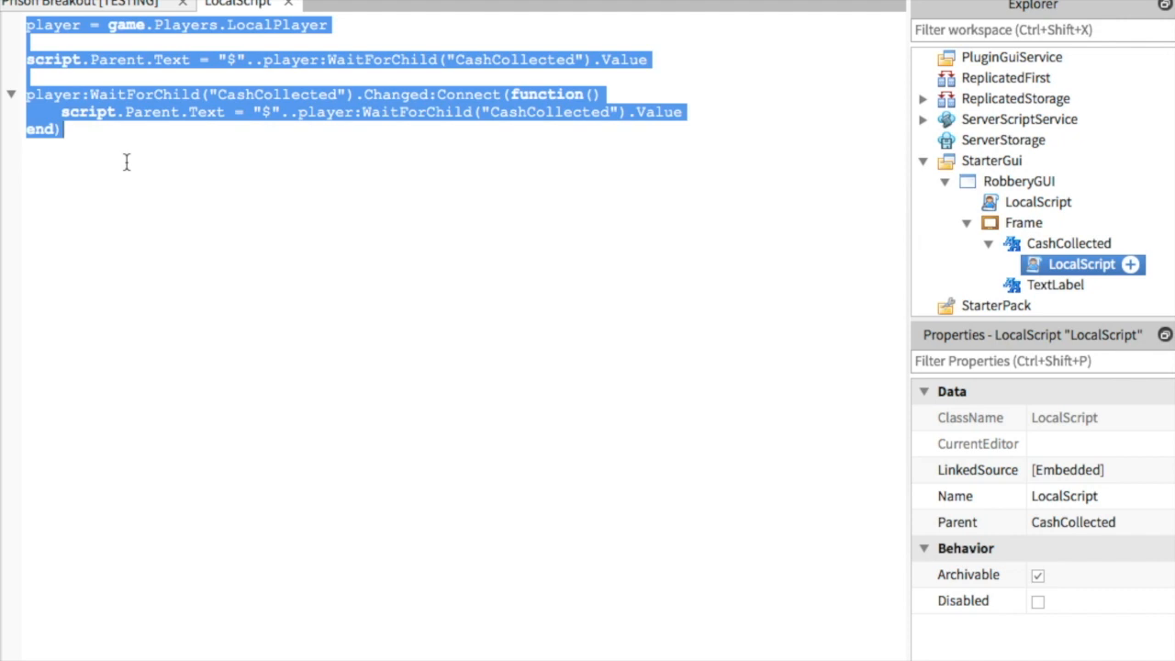
{"action": "left_click", "coordinate": [83, 4]}
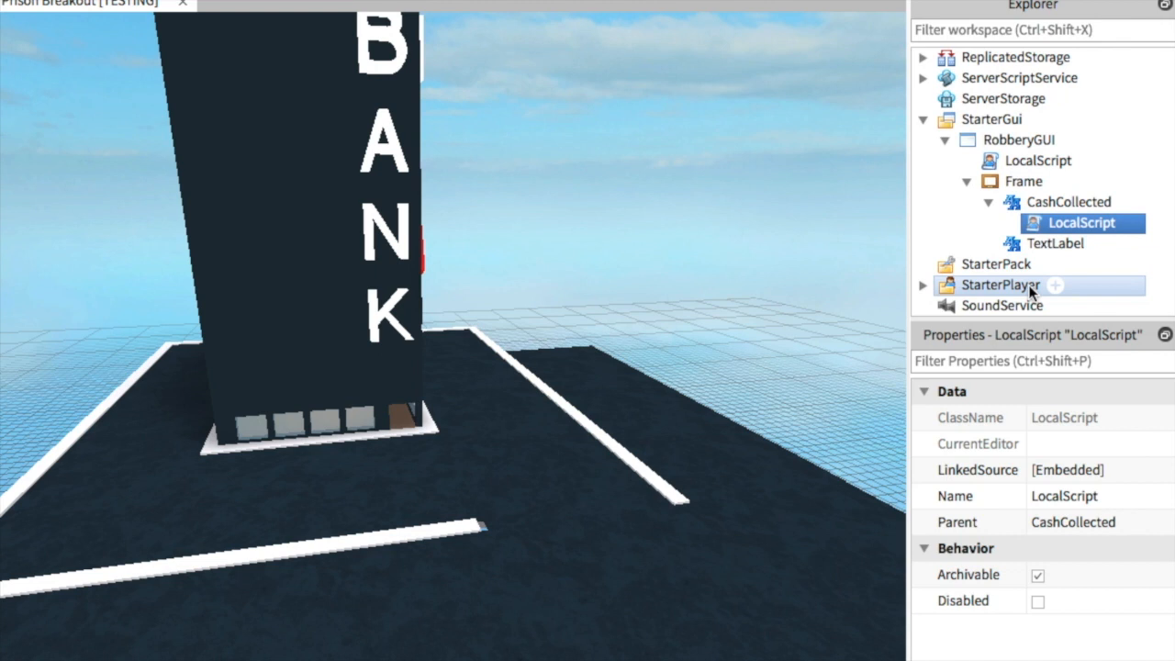
- Expand RobberyGUI's Frame and select its TextLabel to show its properties
{"action": "left_click", "coordinate": [1025, 182]}
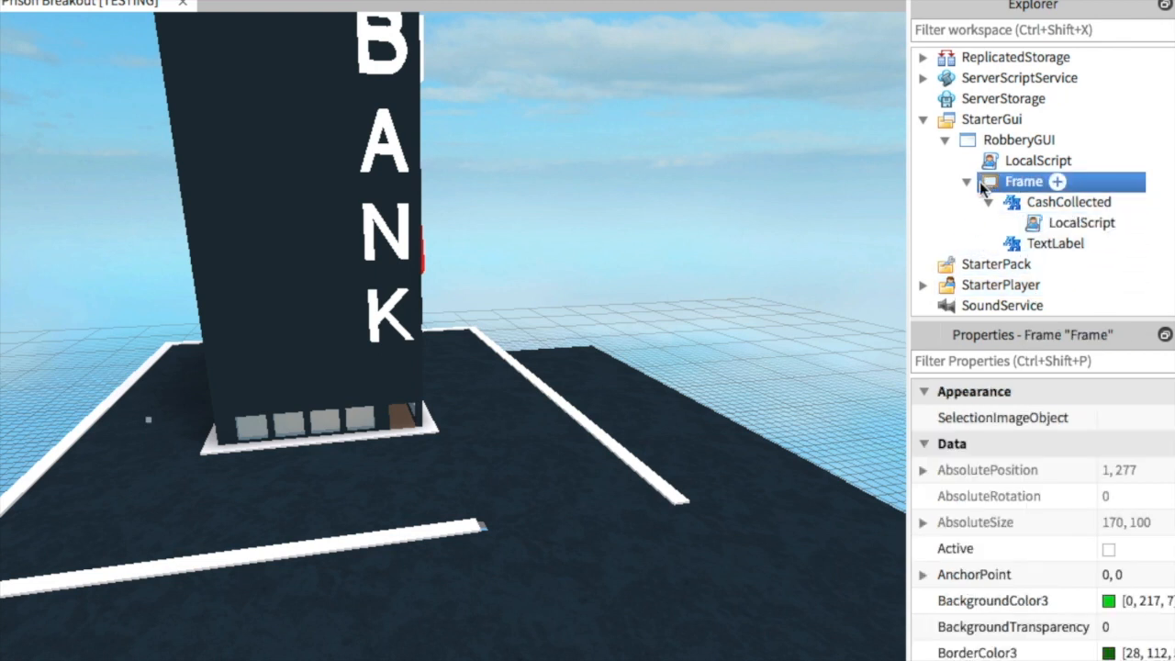
{"action": "mouse_move", "coordinate": [1129, 284]}
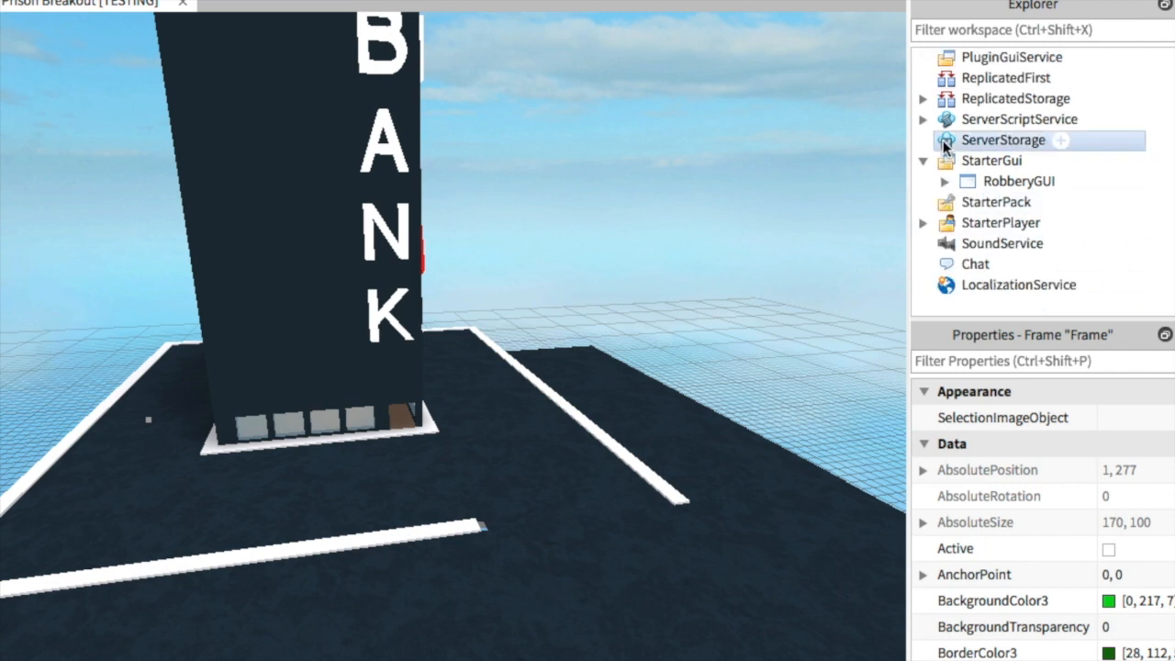
{"action": "left_click", "coordinate": [944, 182]}
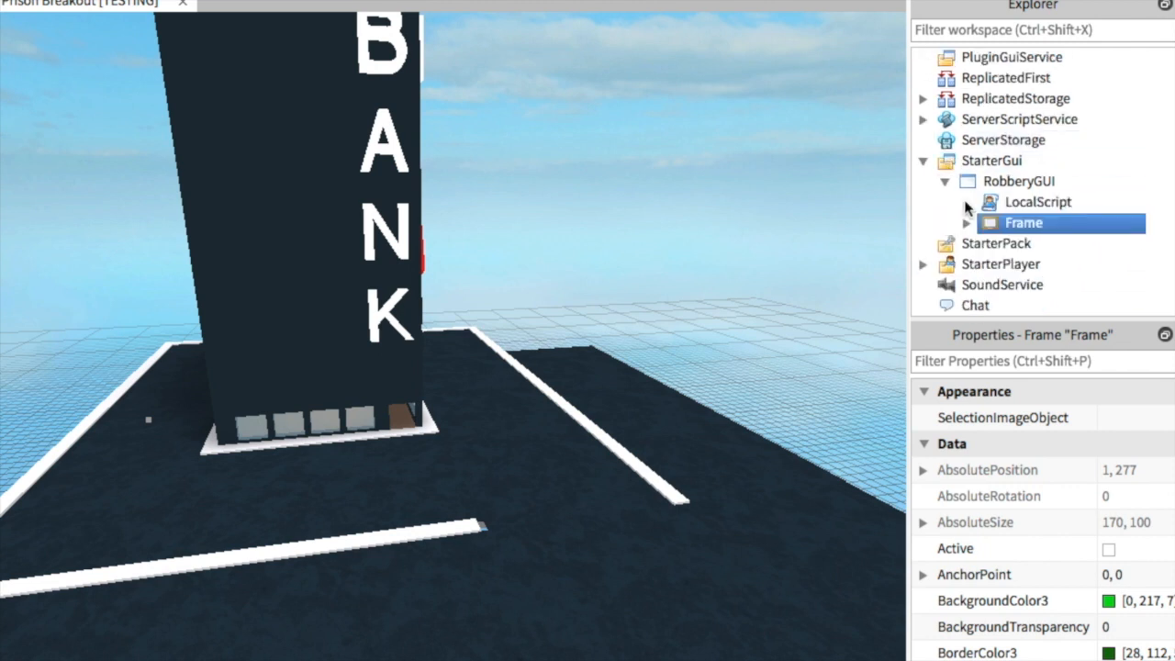
{"action": "left_click", "coordinate": [966, 224]}
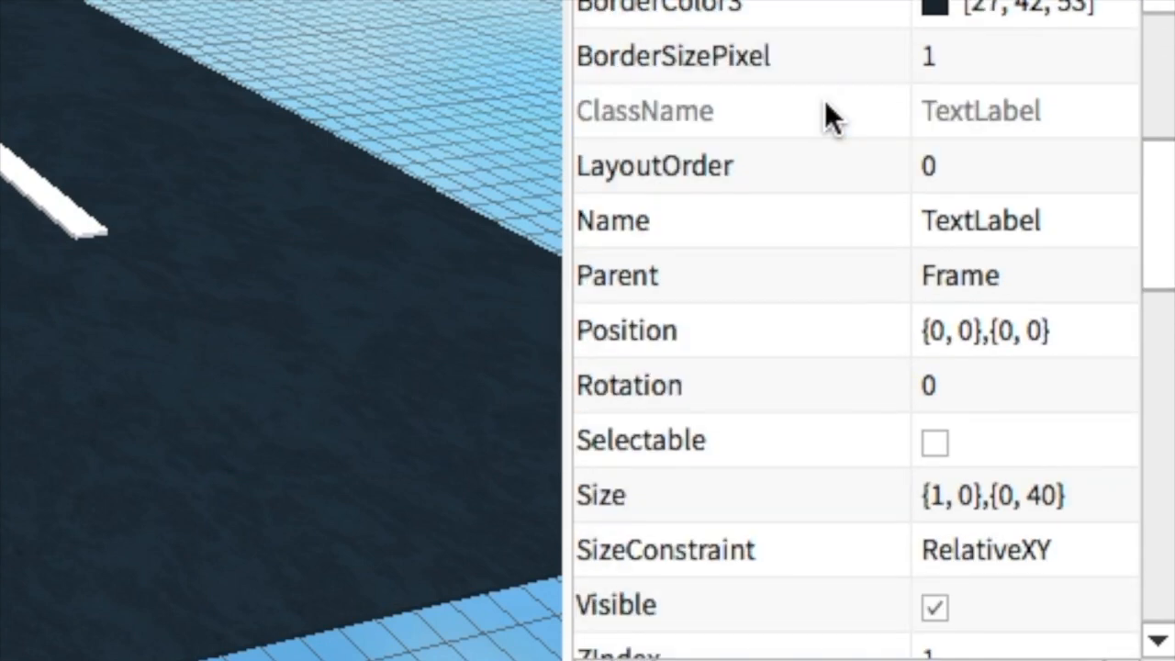
{"action": "scroll", "scroll_direction": "down", "scroll_amount": 3}
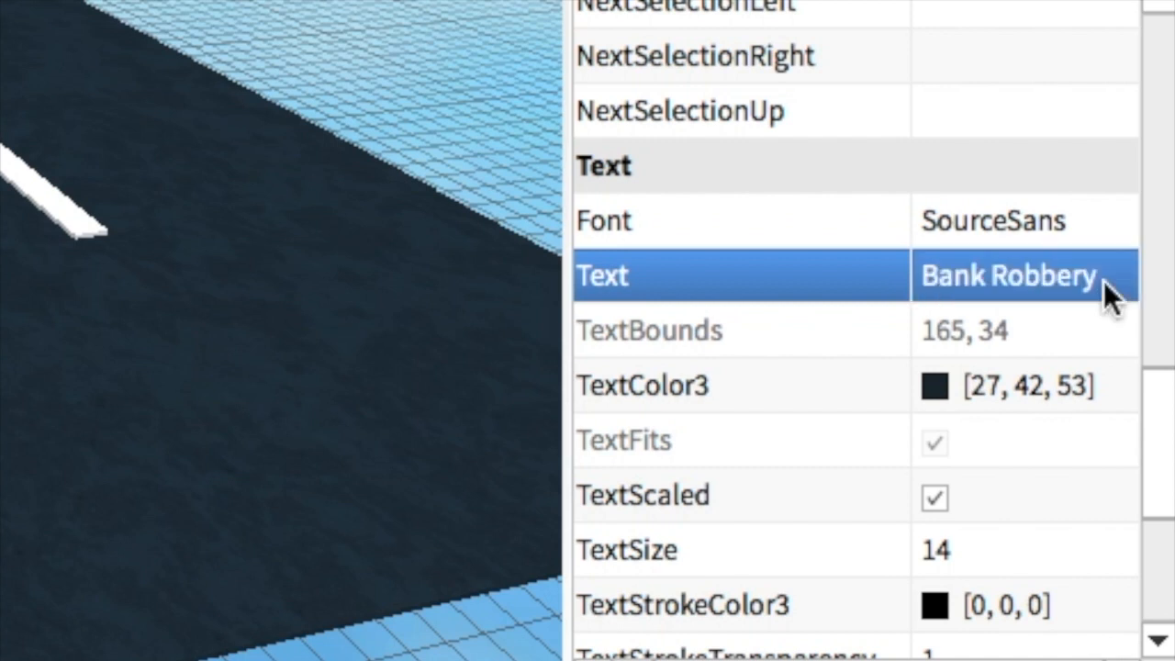
{"action": "mouse_move", "coordinate": [854, 309]}
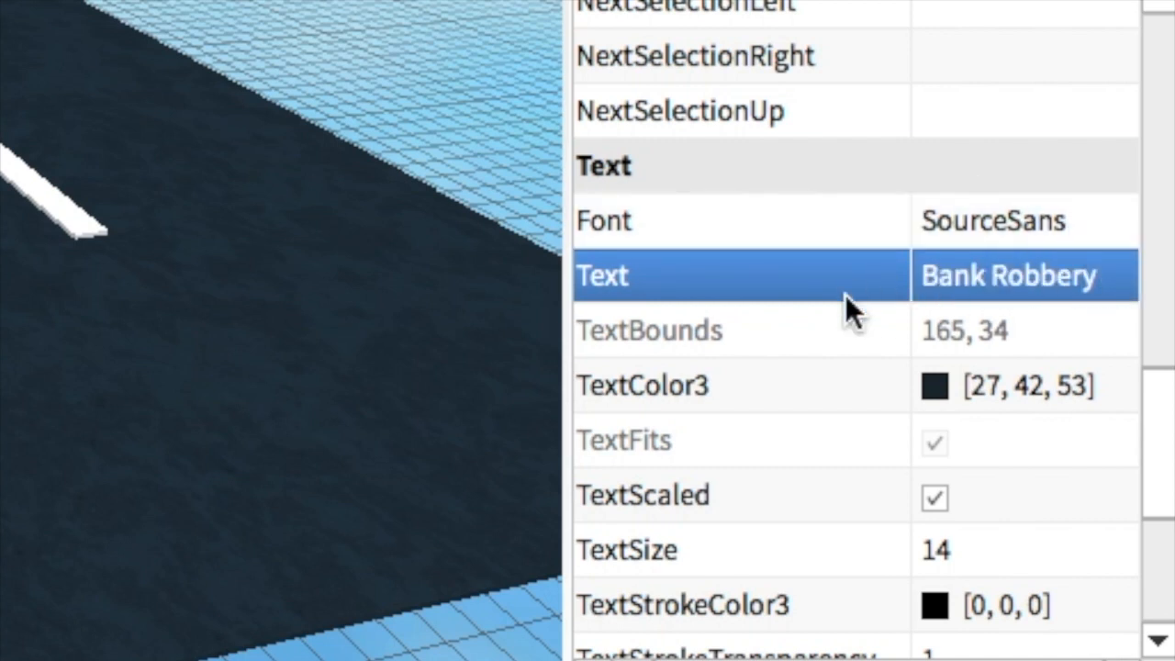
{"action": "mouse_move", "coordinate": [854, 308]}
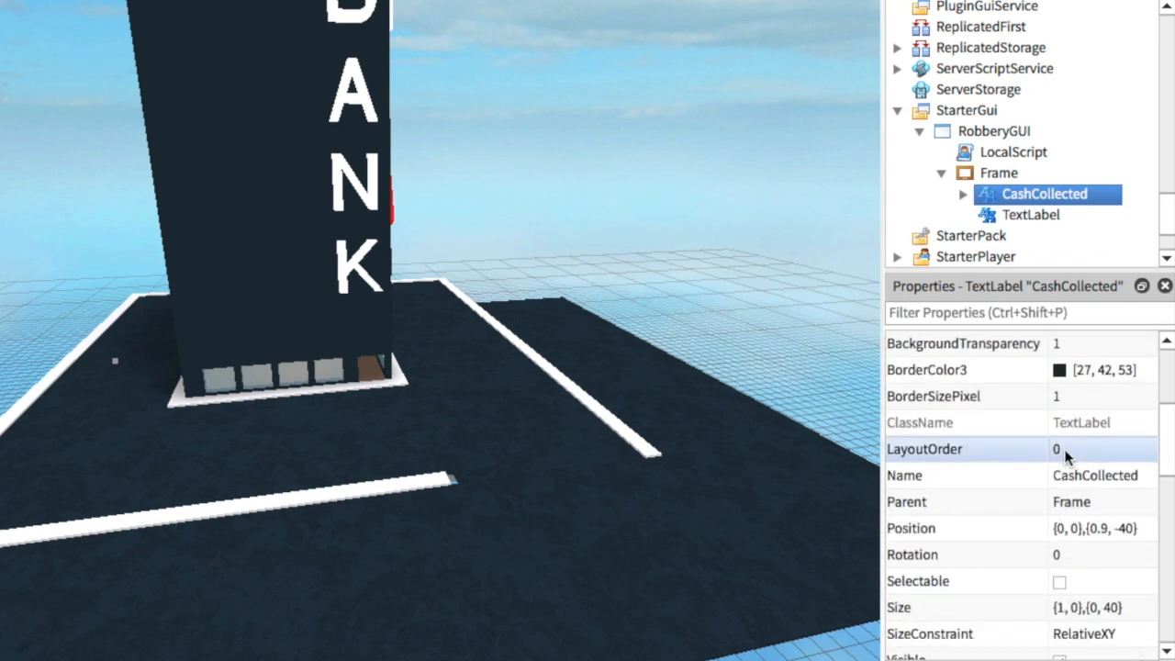
{"action": "scroll", "scroll_direction": "down", "scroll_amount": 3}
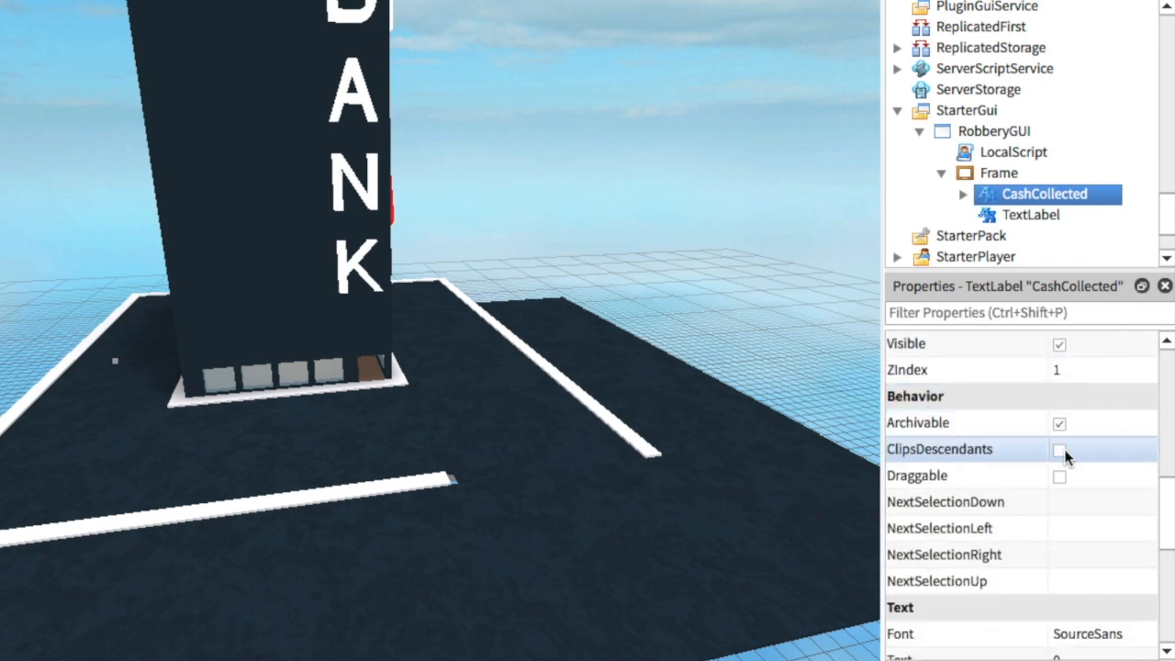
{"action": "scroll", "scroll_direction": "down", "scroll_amount": 3}
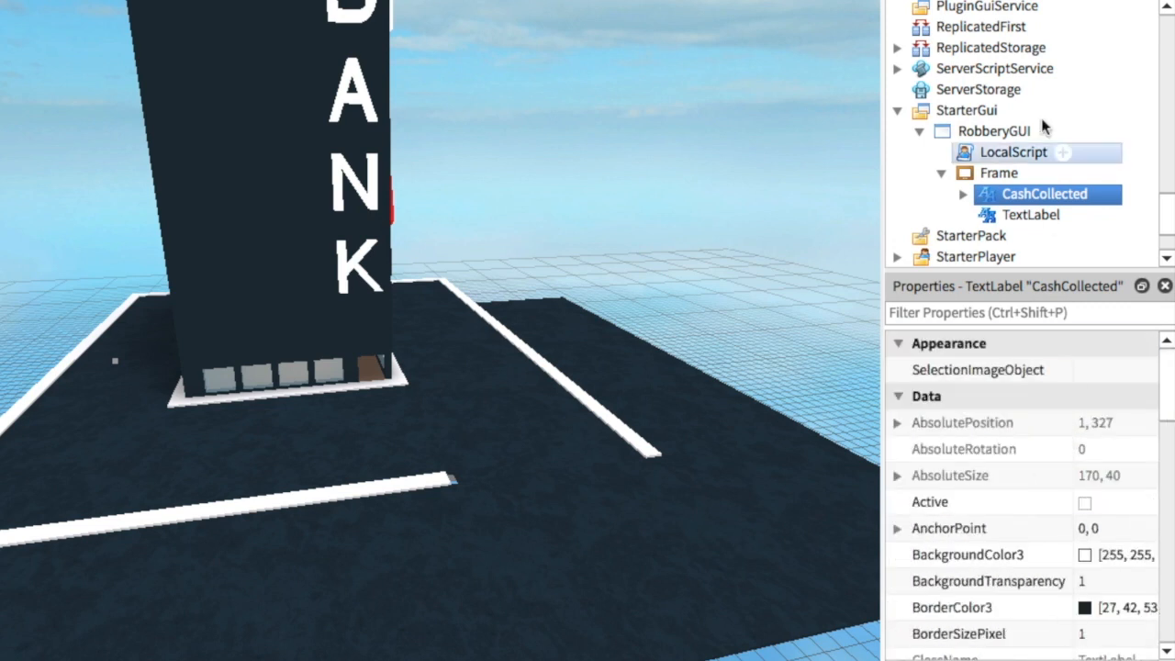
{"action": "left_click", "coordinate": [999, 172]}
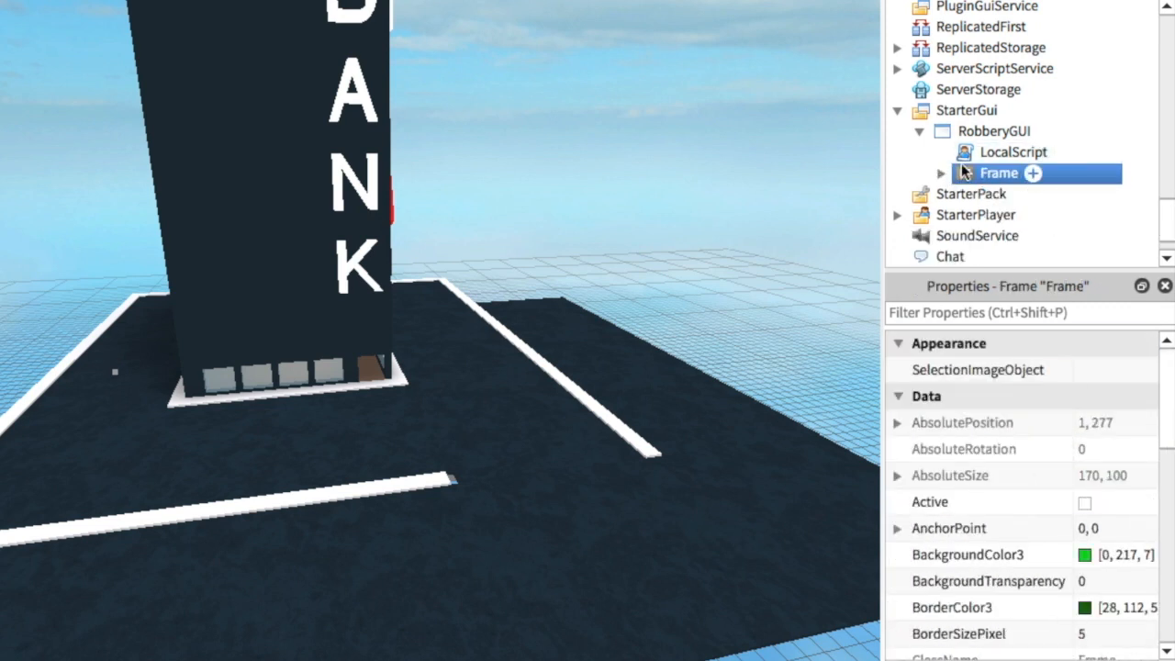
{"action": "left_click", "coordinate": [1014, 151]}
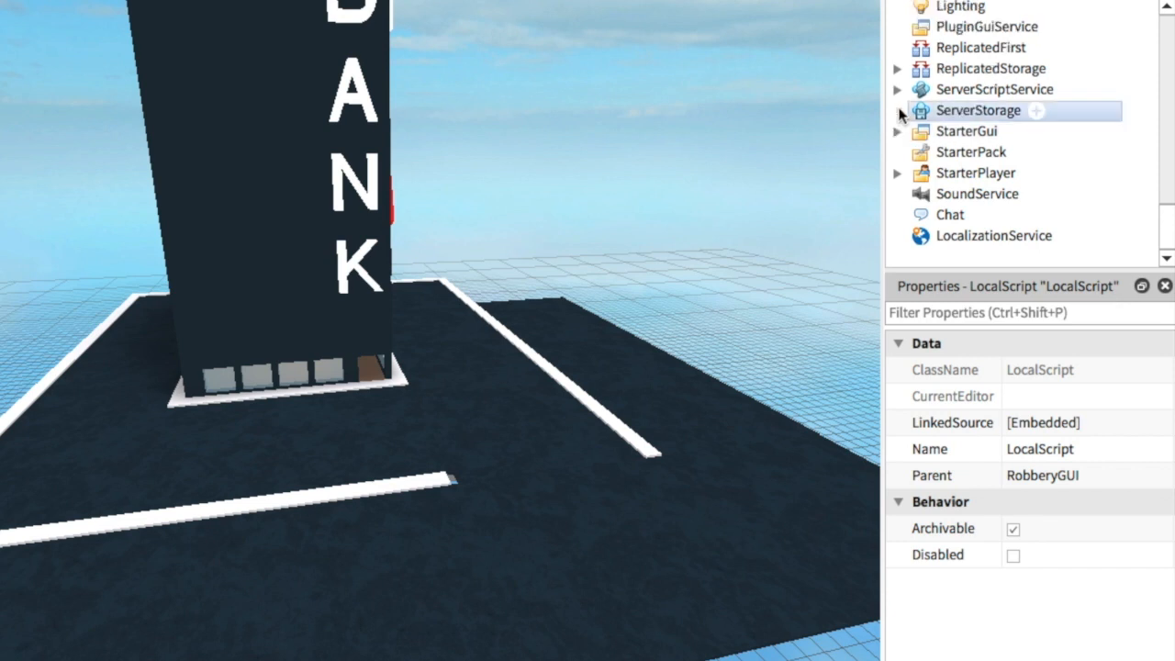
- Confirm ShowRobberyGUI and HideRobberyGUI in ReplicatedStorage, then reveal Leaderboard under ServerScriptService
{"action": "left_click", "coordinate": [896, 68]}
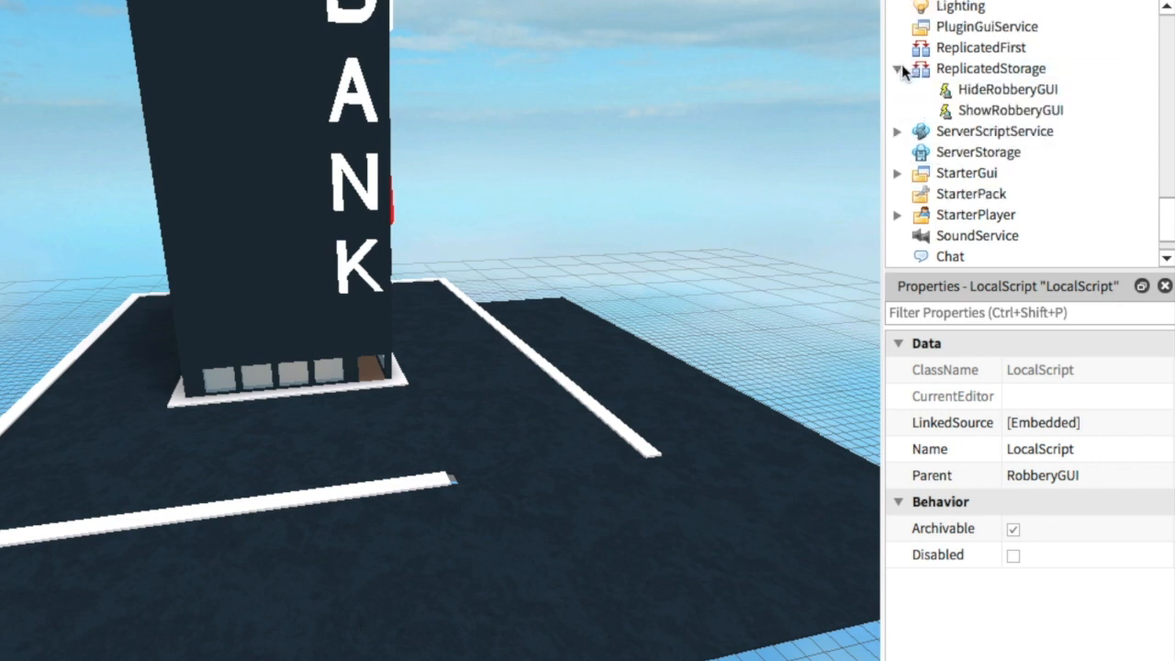
{"action": "left_click", "coordinate": [1006, 88]}
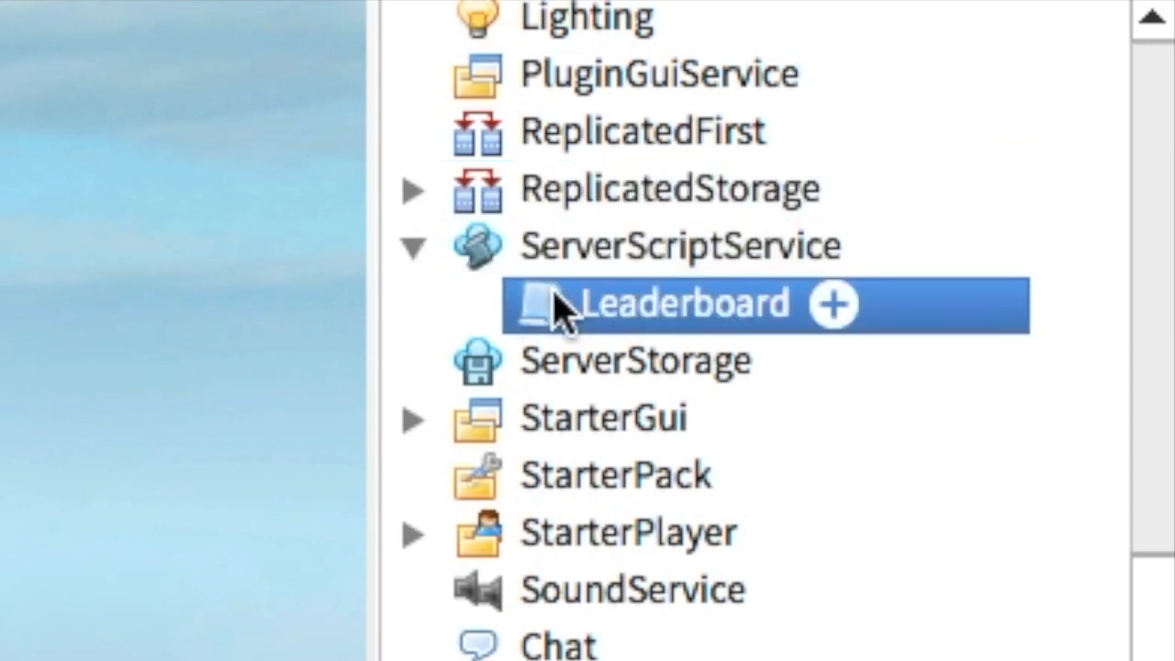
{"action": "double_click", "coordinate": [683, 303]}
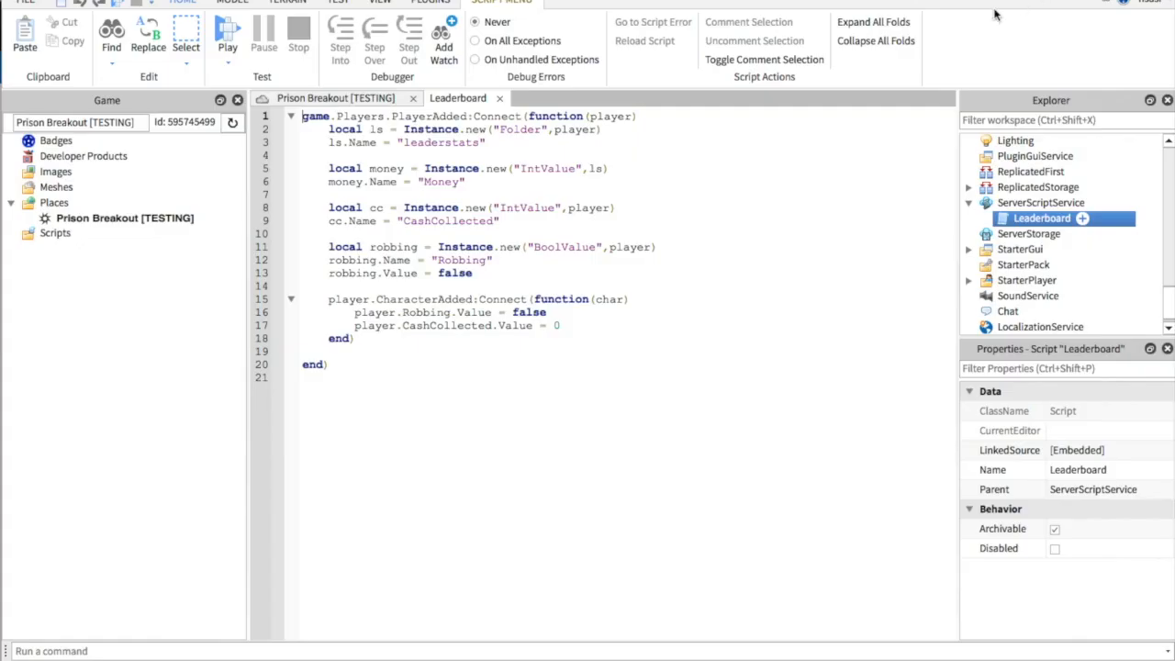
{"action": "left_click_drag", "start_coordinate": [301, 115], "coordinate": [345, 169]}
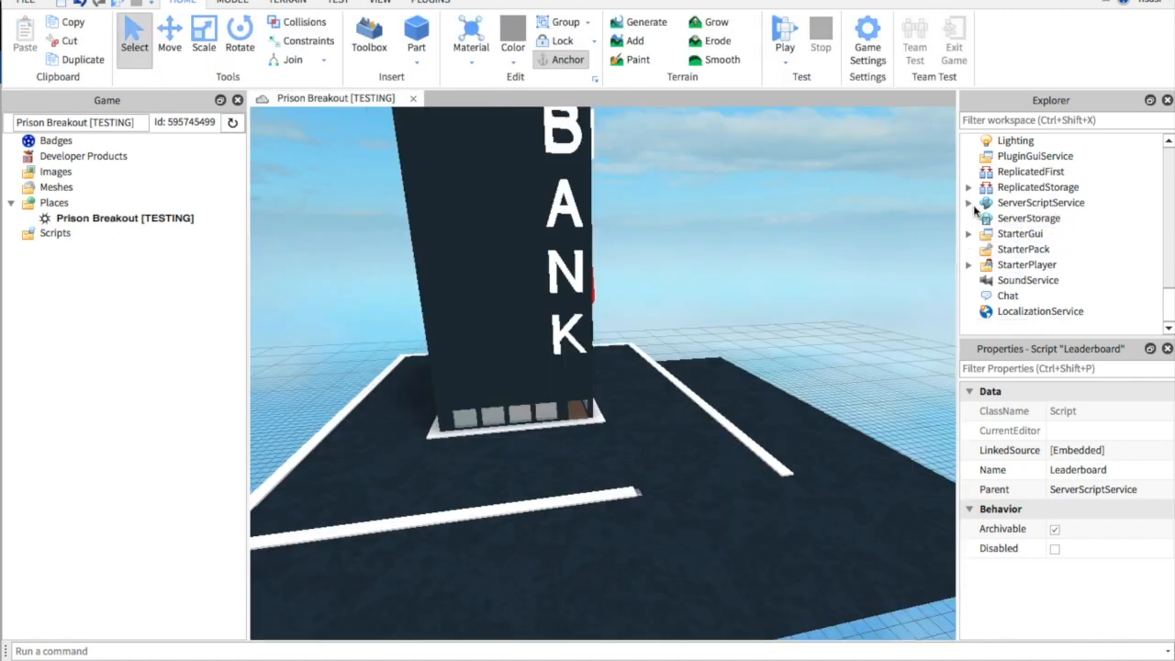
- Inspect StarterCharacterScripts under StarterPlayer via its context menu, then clear the selection
{"action": "left_click", "coordinate": [969, 265]}
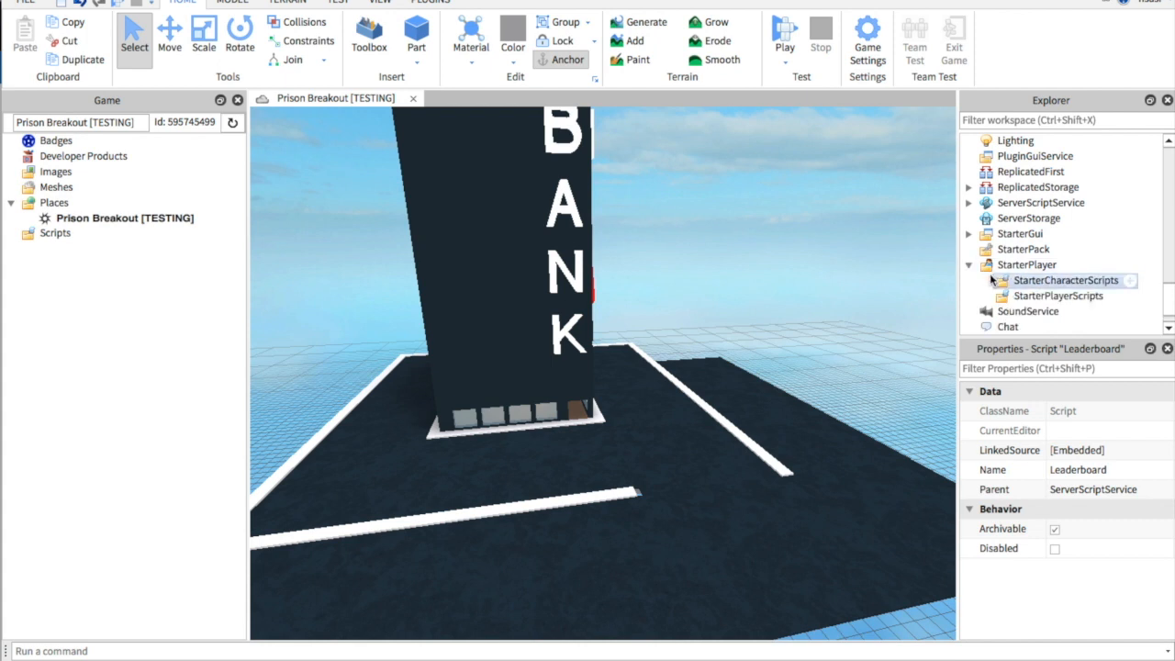
{"action": "left_click", "coordinate": [1065, 279]}
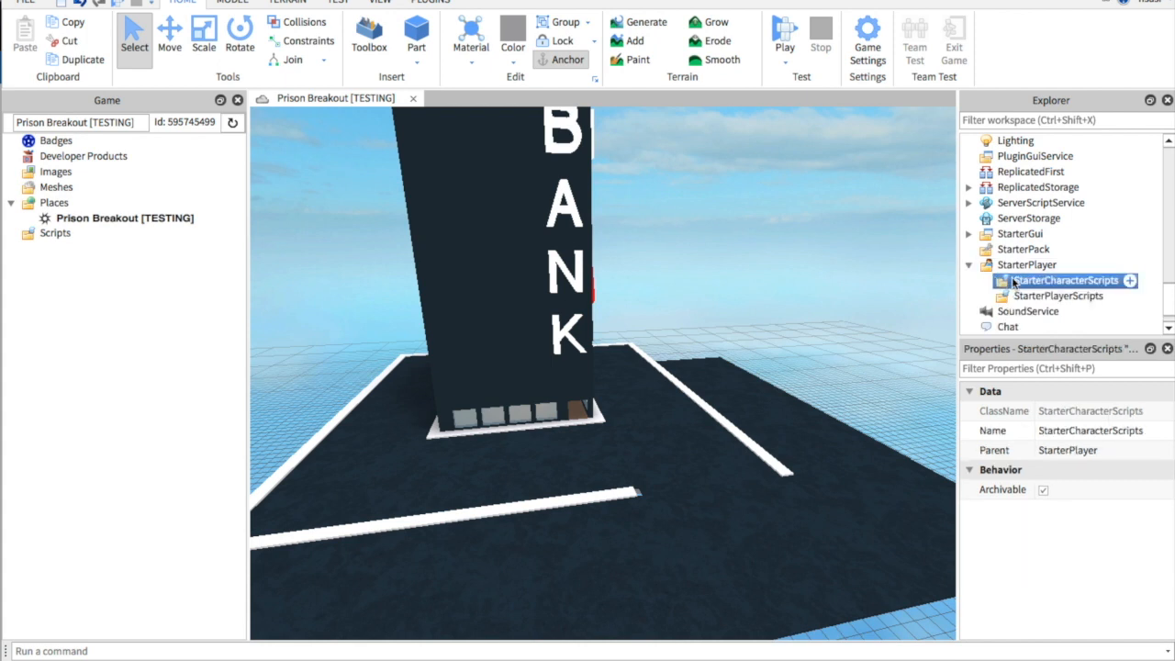
{"action": "right_click", "coordinate": [1067, 279]}
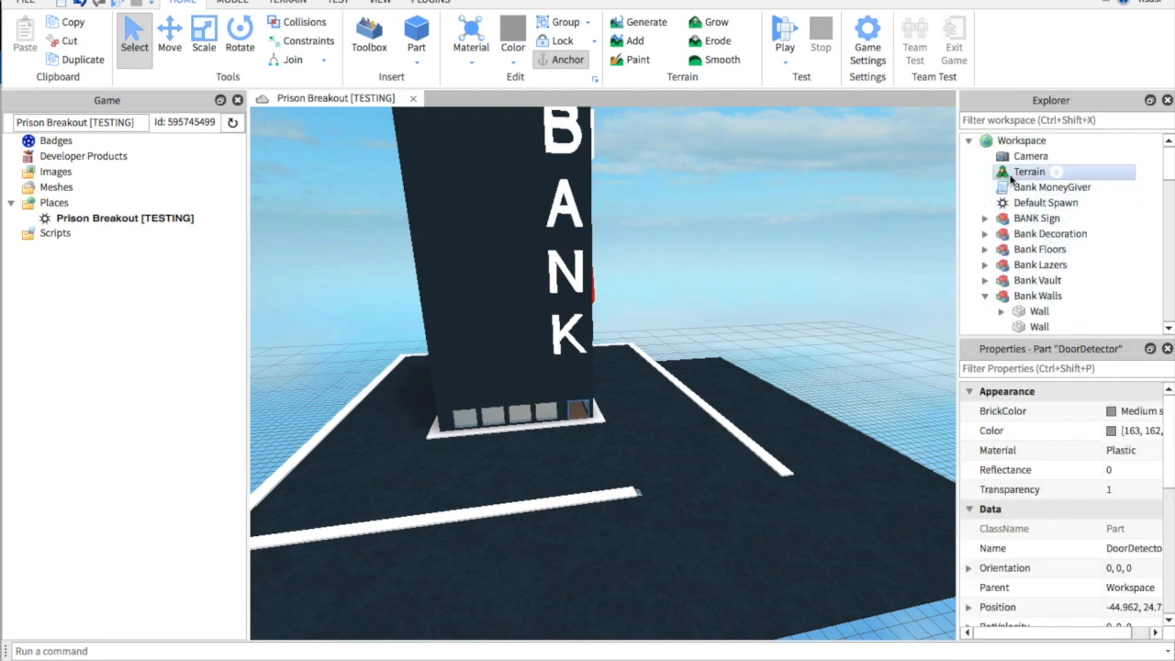
{"action": "left_click", "coordinate": [1047, 202]}
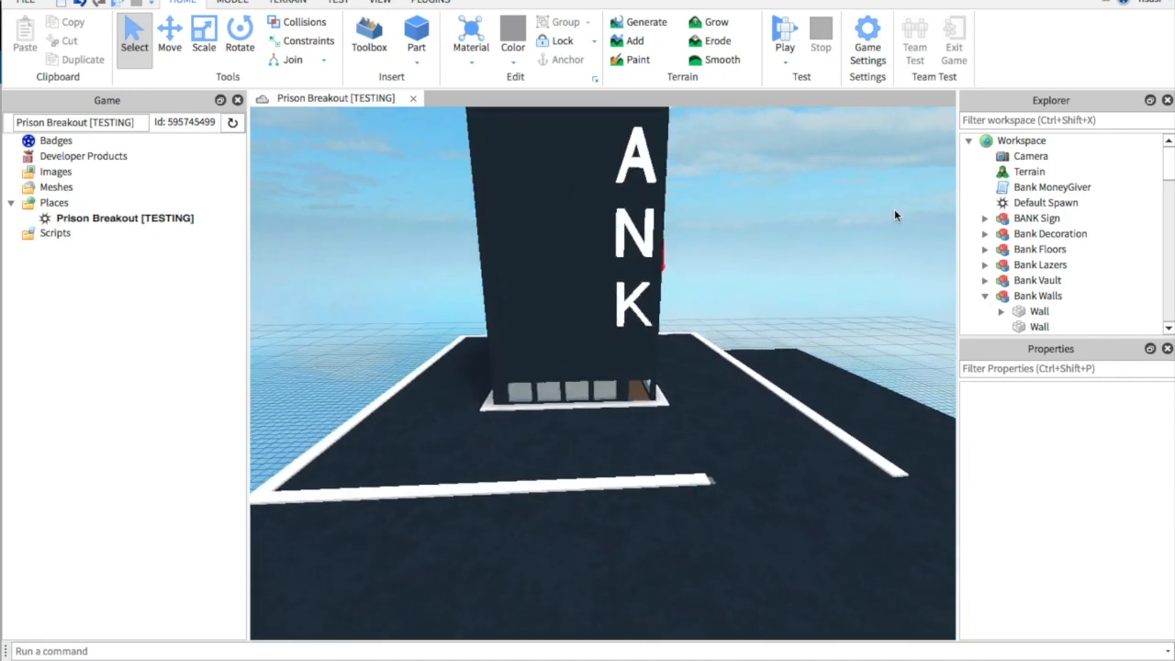
- Start a playtest so the avatar spawns near the bank with Money at 0
{"action": "left_click", "coordinate": [786, 37]}
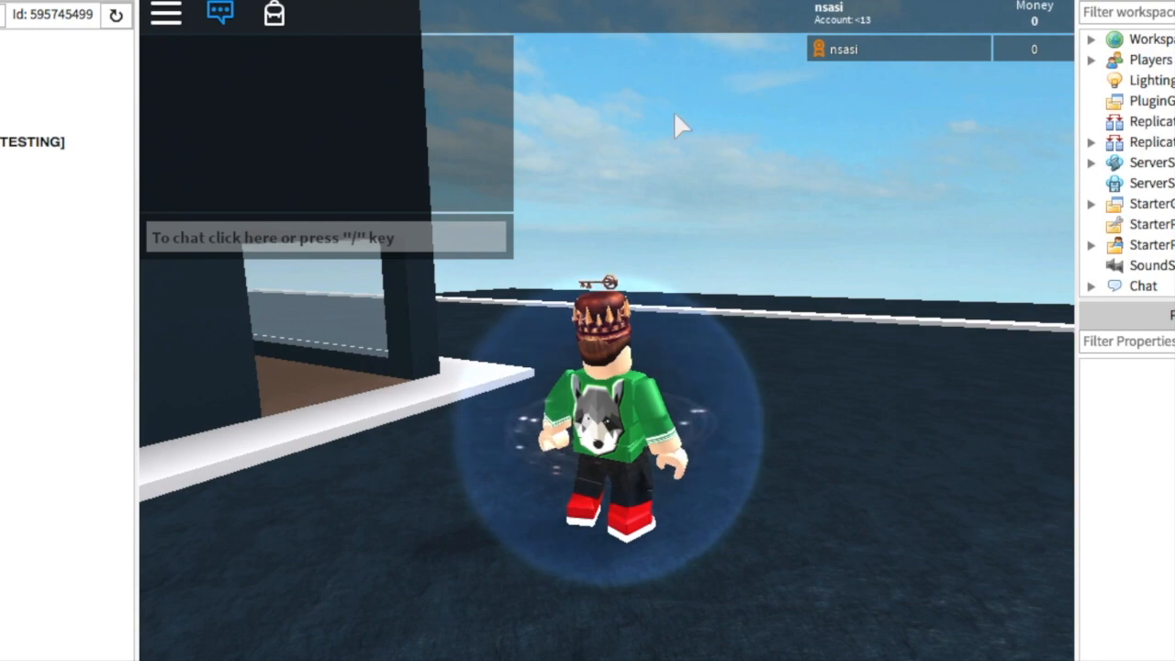